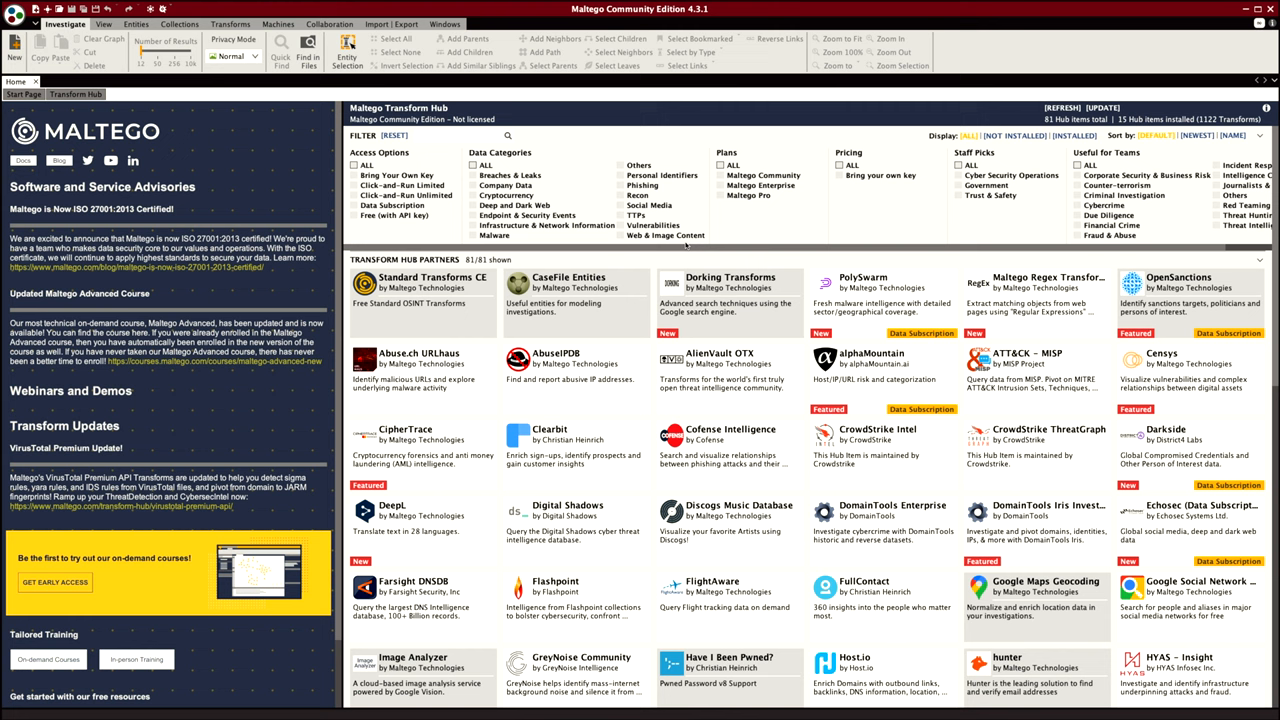
# - Show the Transforms ribbon commands and scroll through the Transform Hub's 81 partner listings
pyautogui.click(355, 174)
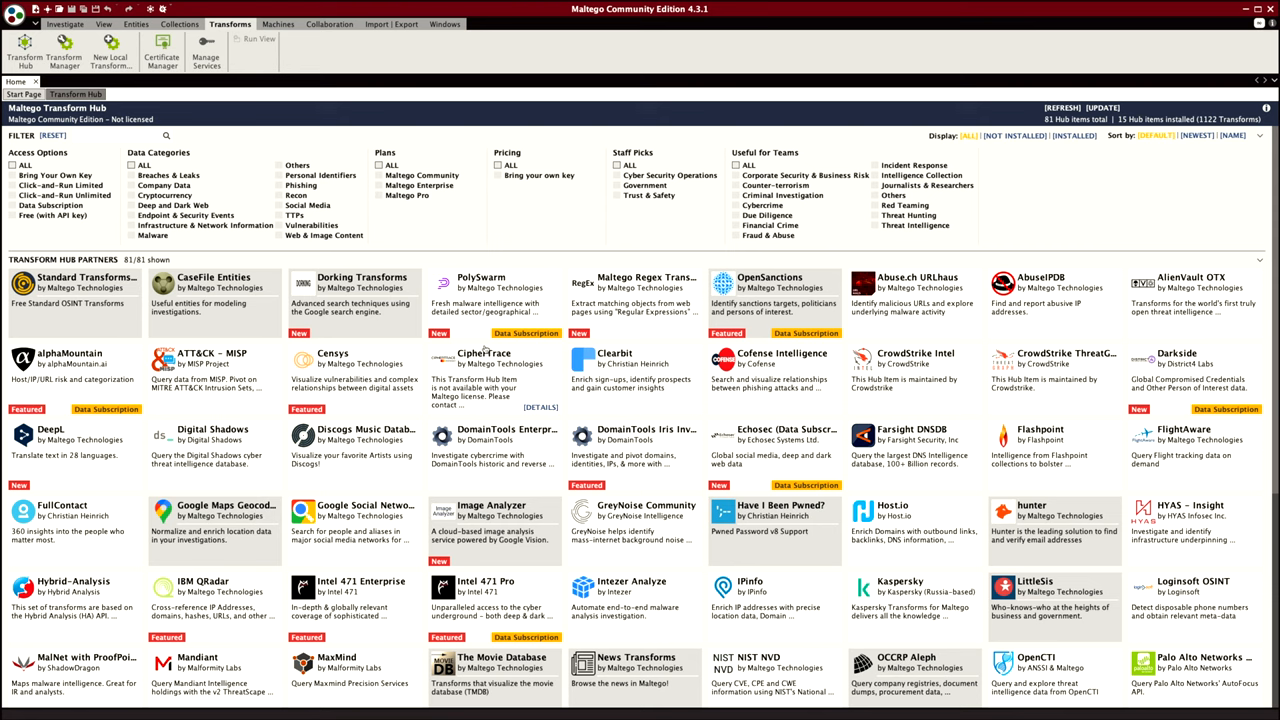
pyautogui.scroll(-3)
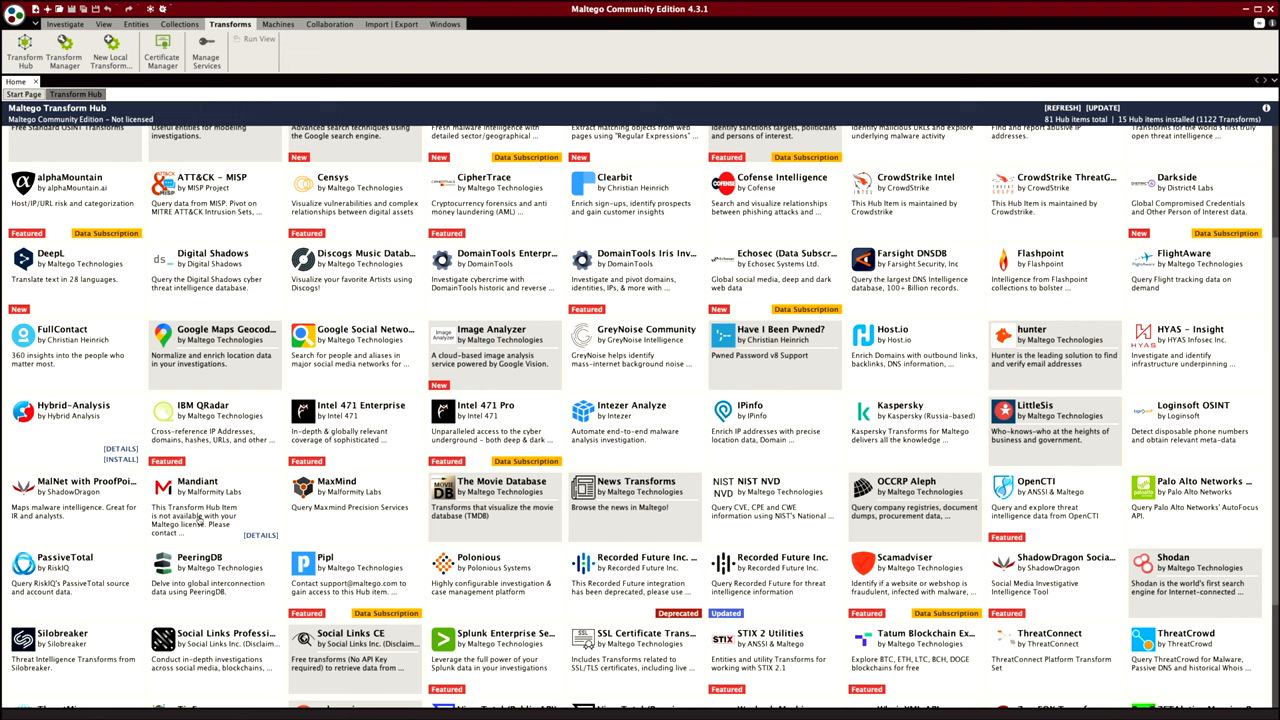
pyautogui.scroll(-3)
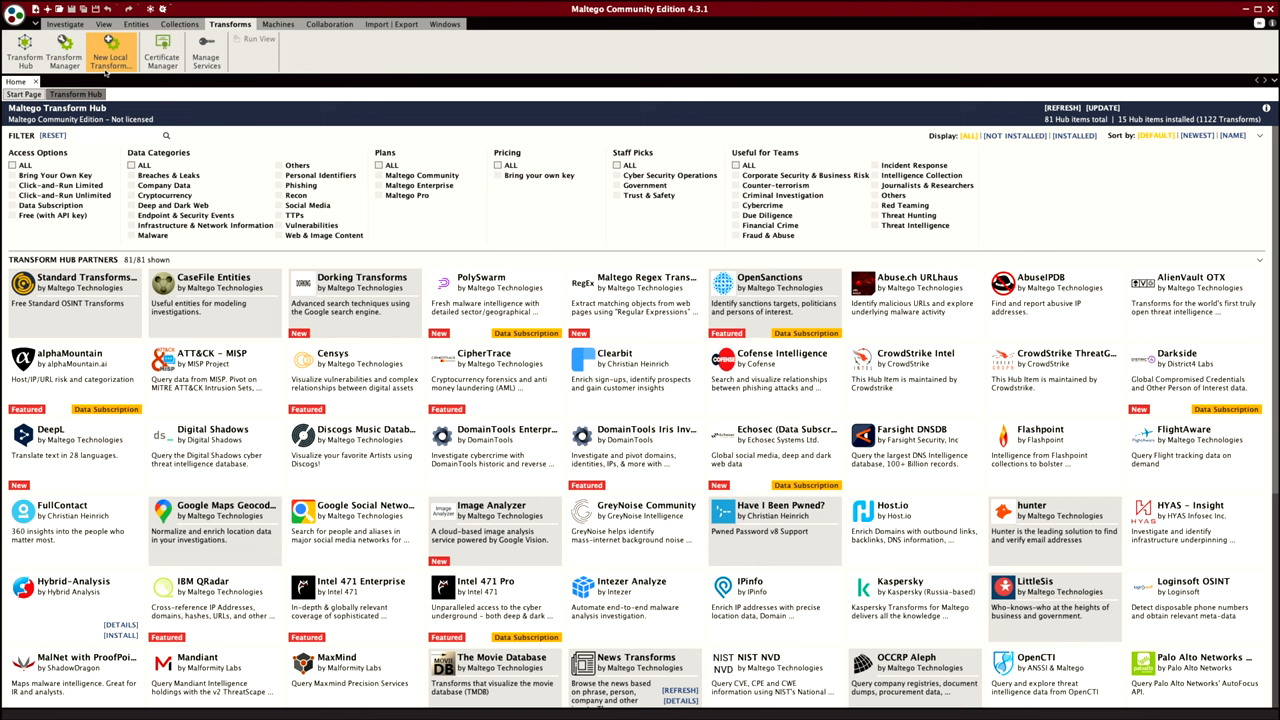
# - Show the Entities ribbon commands and open the Example Graph of maltego.com infrastructure
pyautogui.click(178, 24)
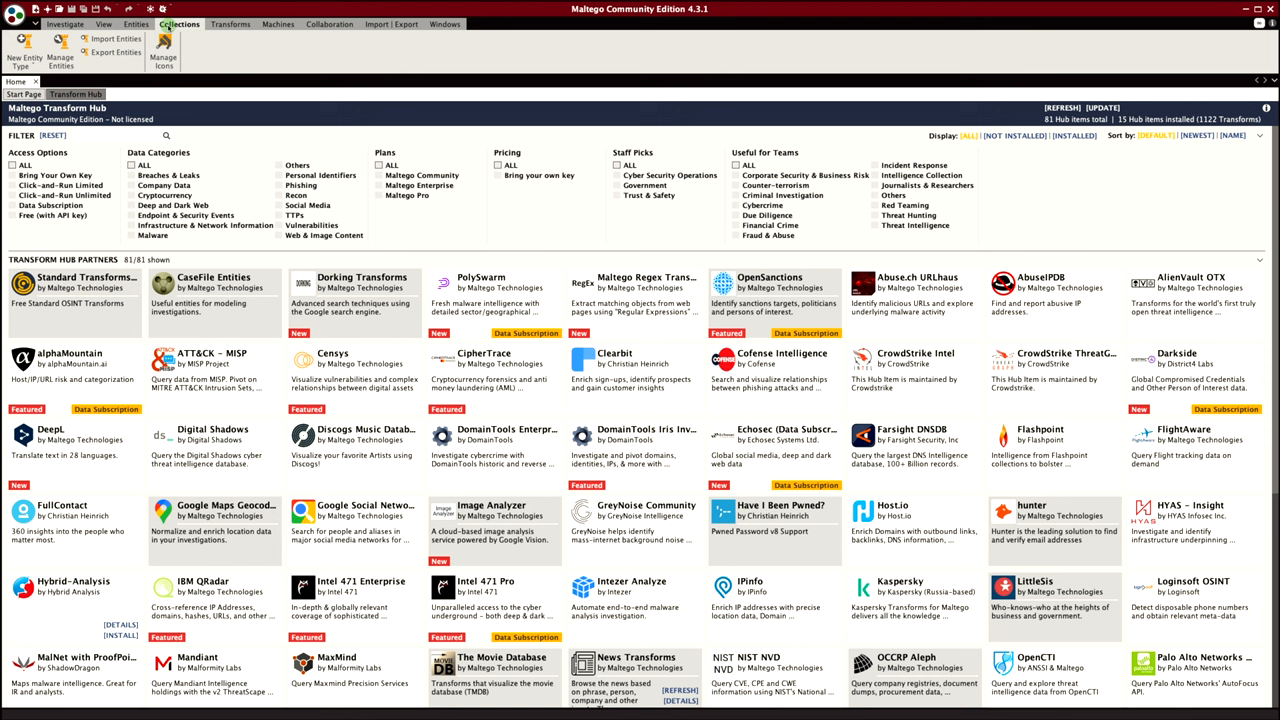
pyautogui.click(14, 9)
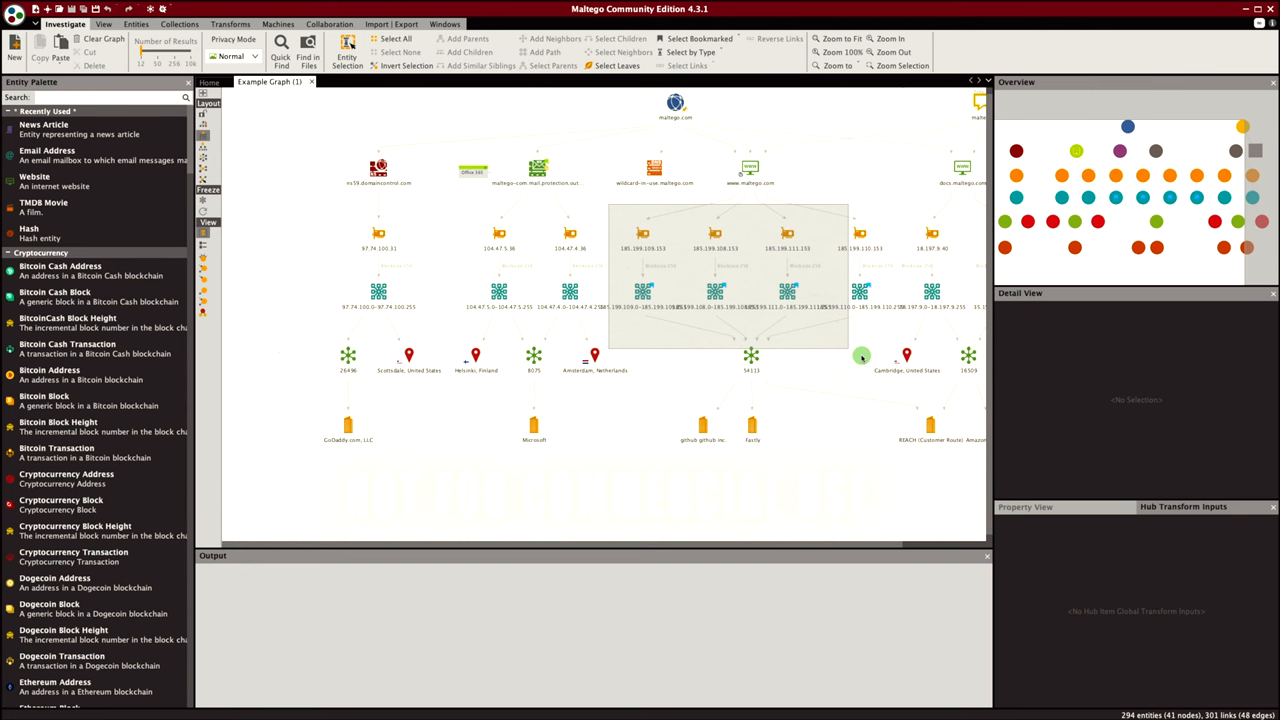
# - Inspect a transform link and the 97.74.100.0-97.74.100.255 netblock, then filter the palette to 'email'
pyautogui.click(751, 357)
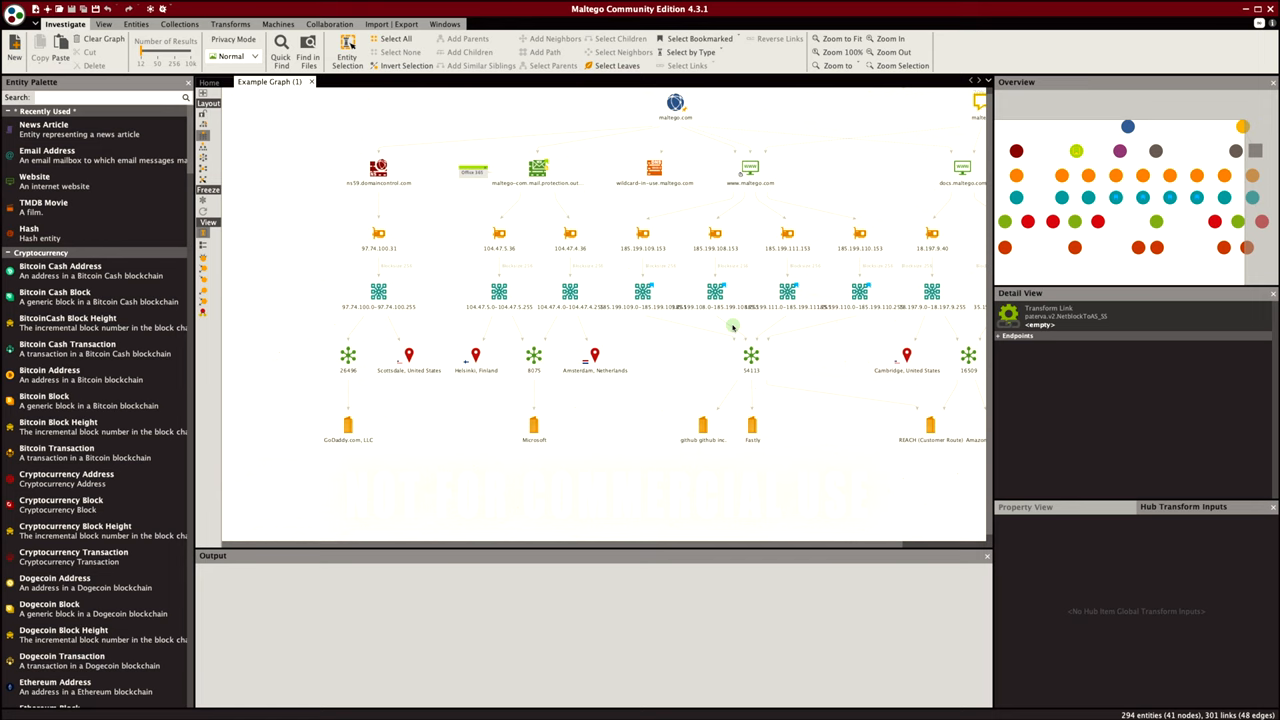
pyautogui.click(751, 358)
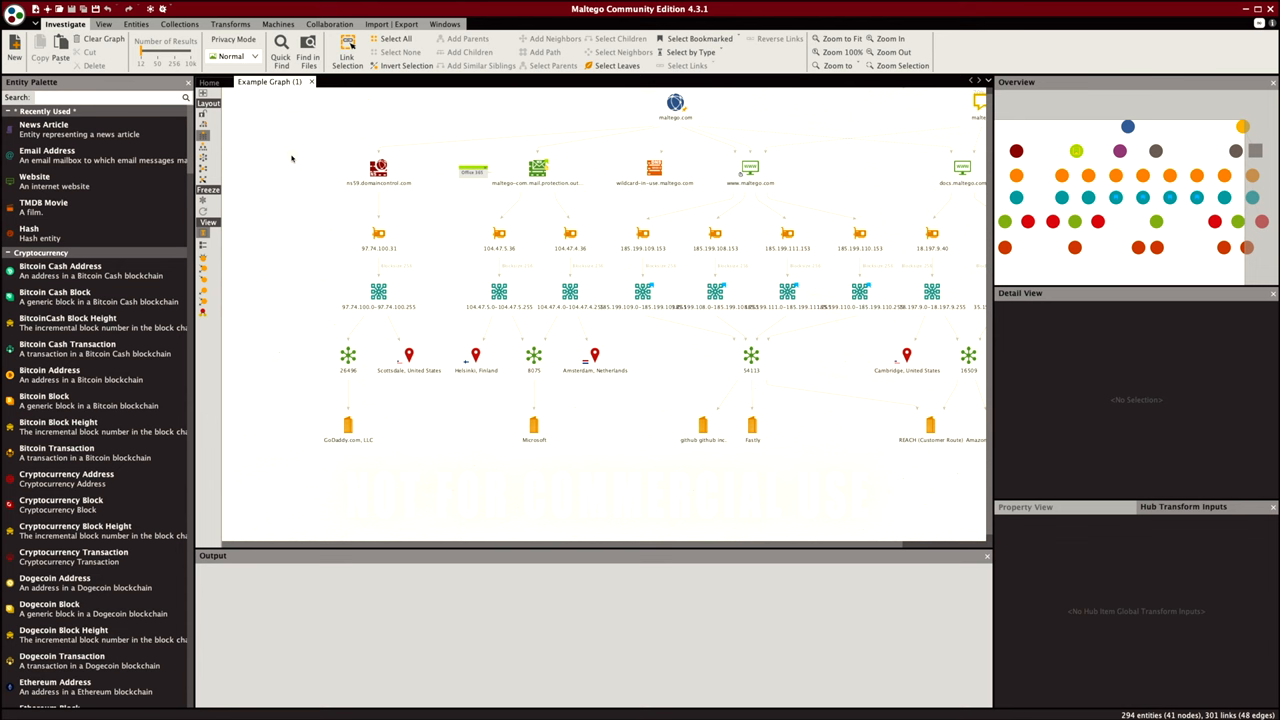
pyautogui.click(378, 293)
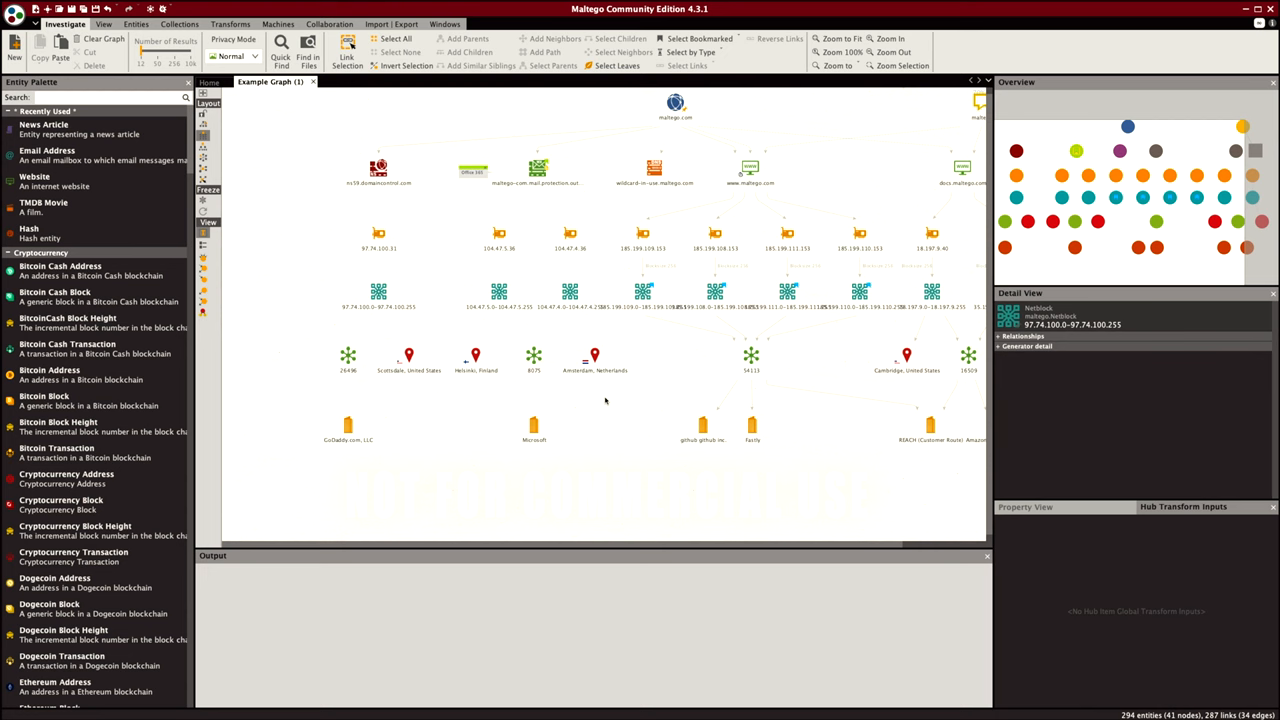
pyautogui.click(499, 240)
pyautogui.write('email')
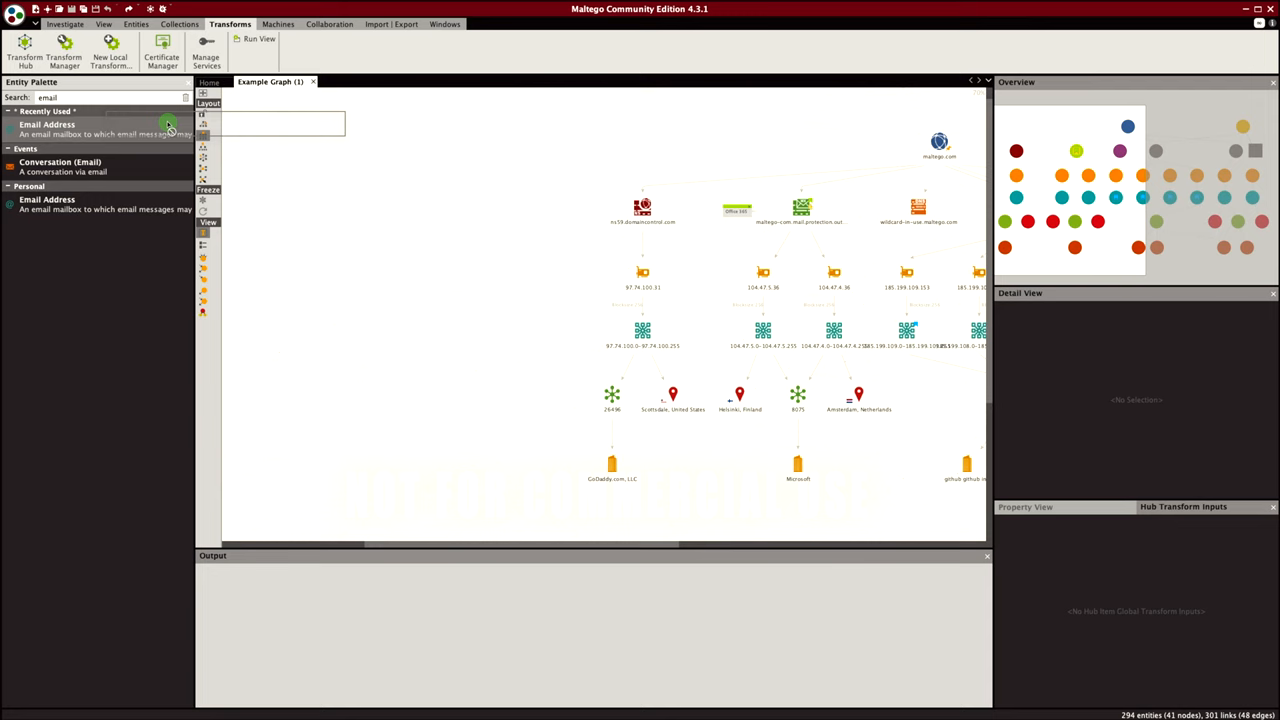
# - Drop an Email Address entity onto the graph and browse its Shodan transform categories
pyautogui.moveTo(47, 124); pyautogui.dragTo(418, 213)
pyautogui.write('gary')
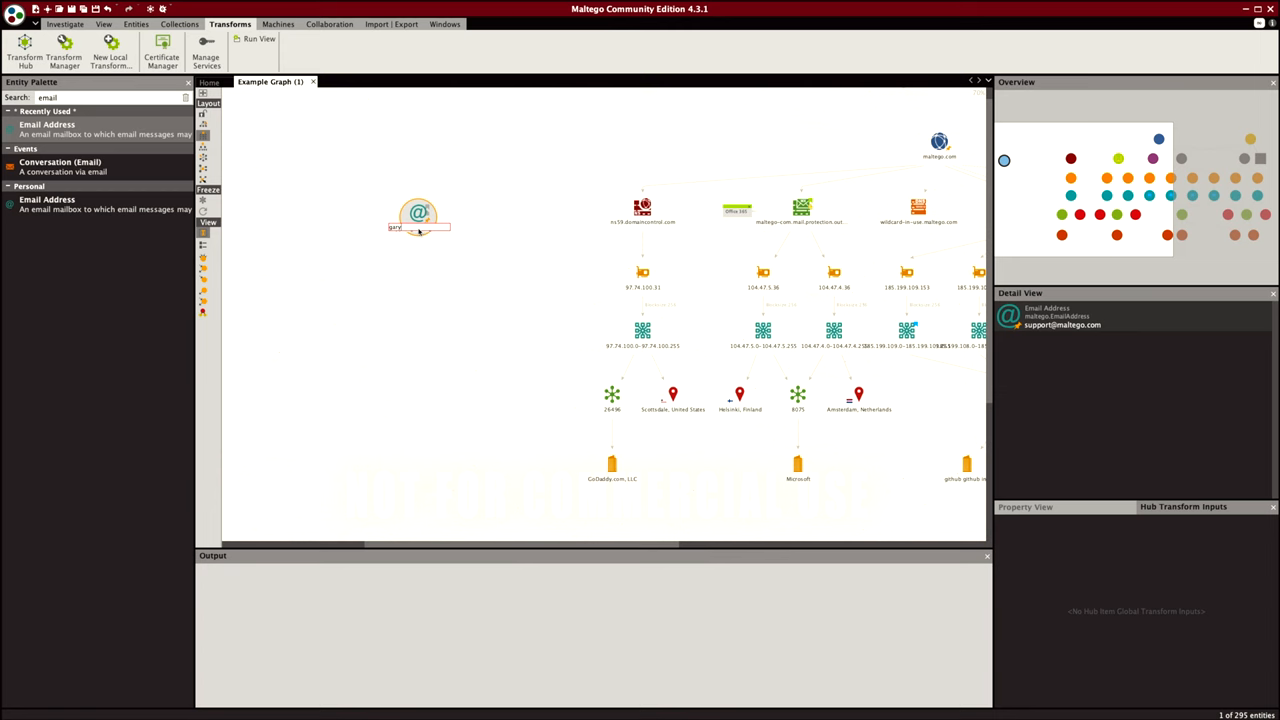
pyautogui.rightClick(418, 215)
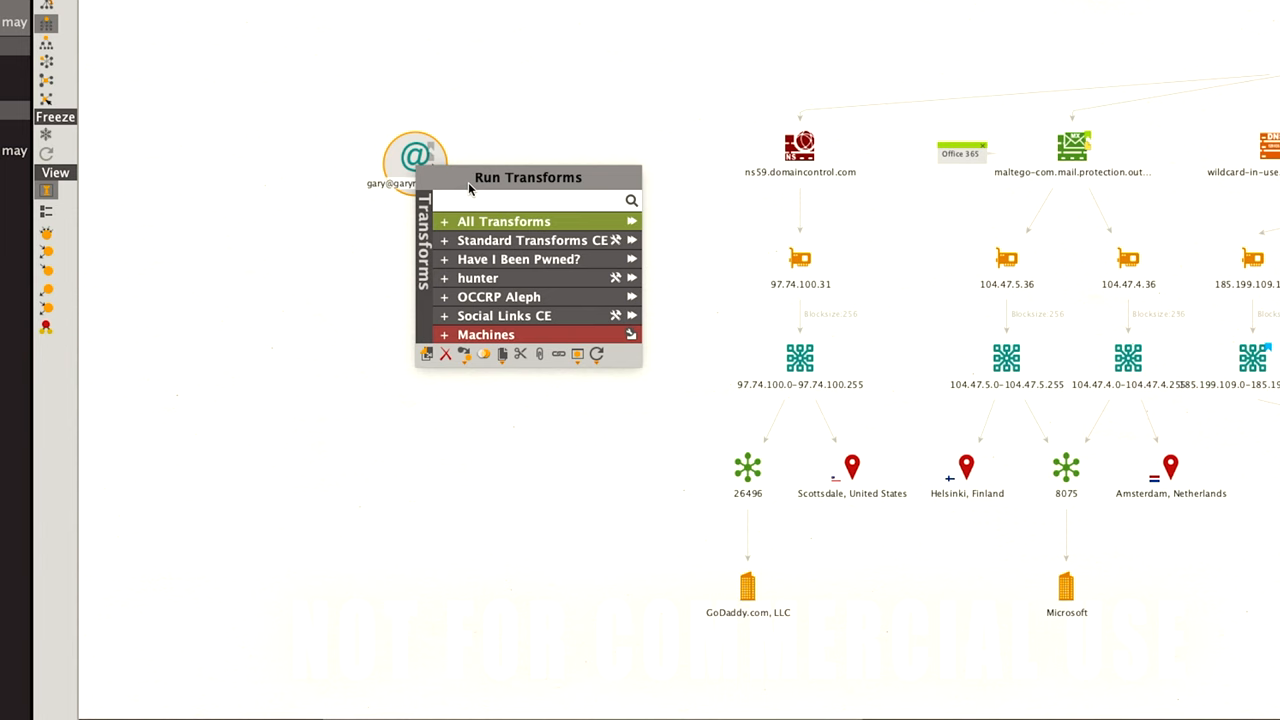
pyautogui.moveTo(485, 259)
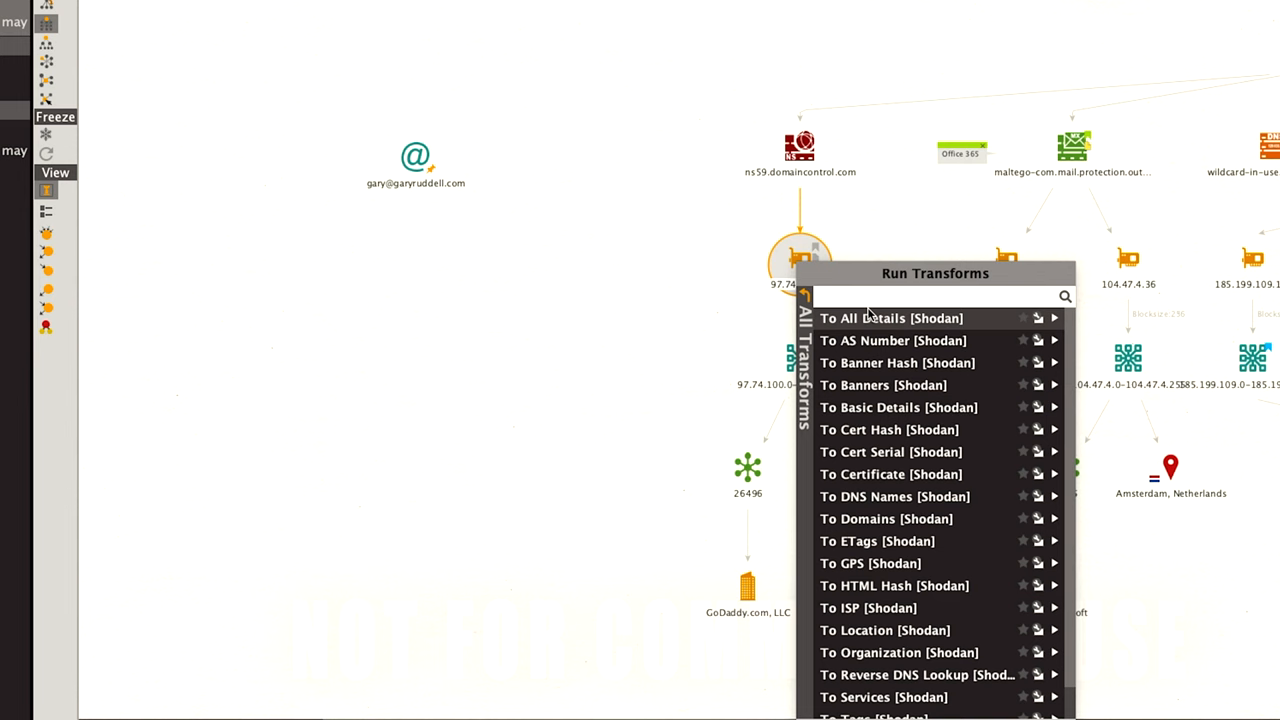
pyautogui.click(803, 360)
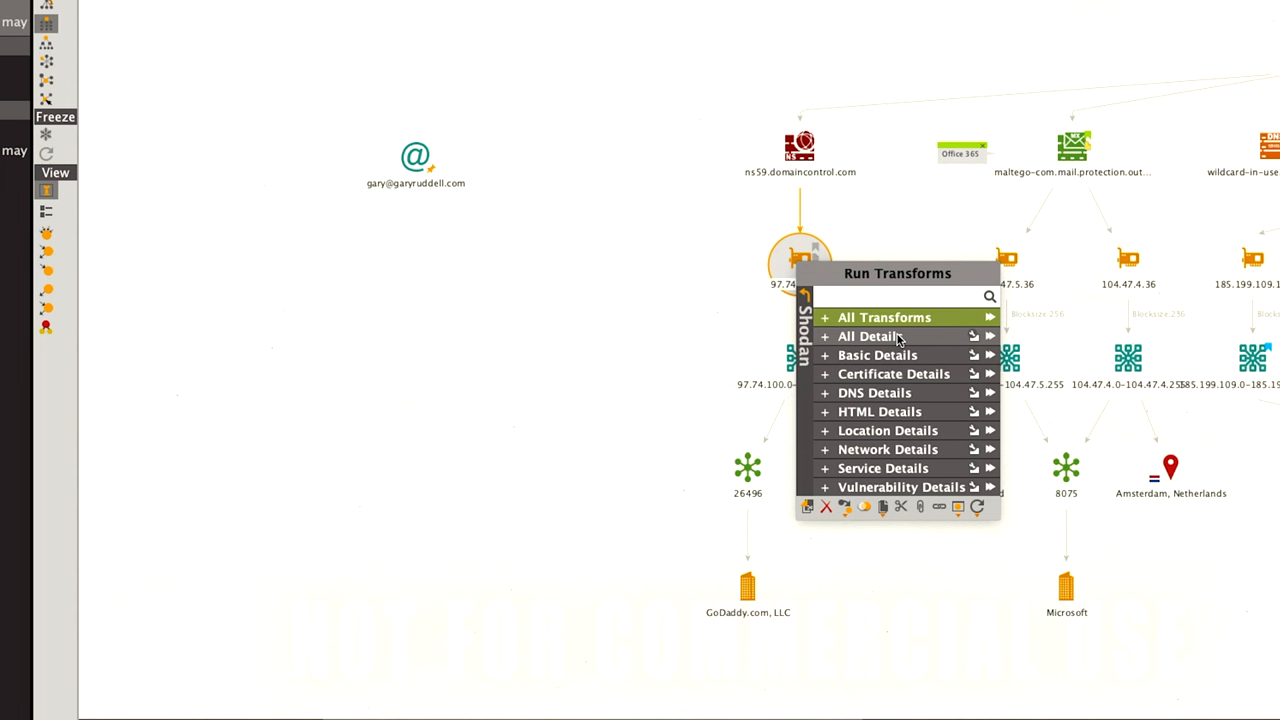
pyautogui.moveTo(868, 449)
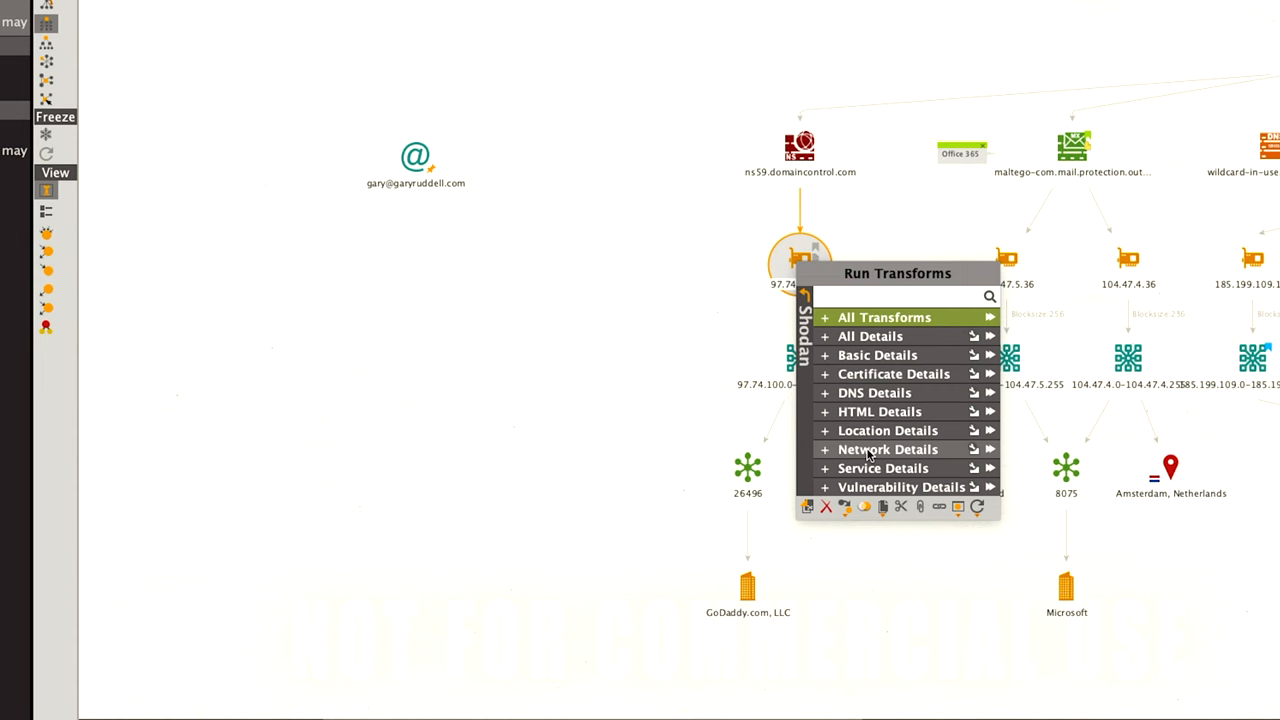
pyautogui.moveTo(900, 392)
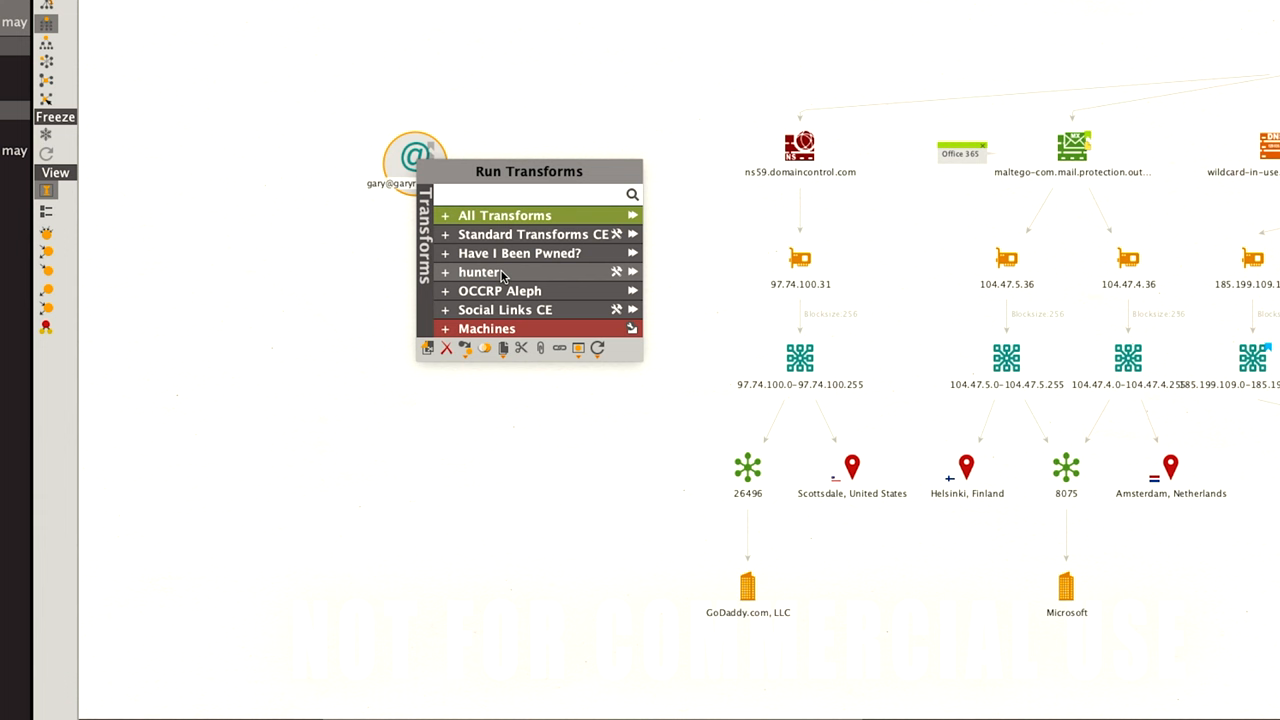
pyautogui.moveTo(537, 253)
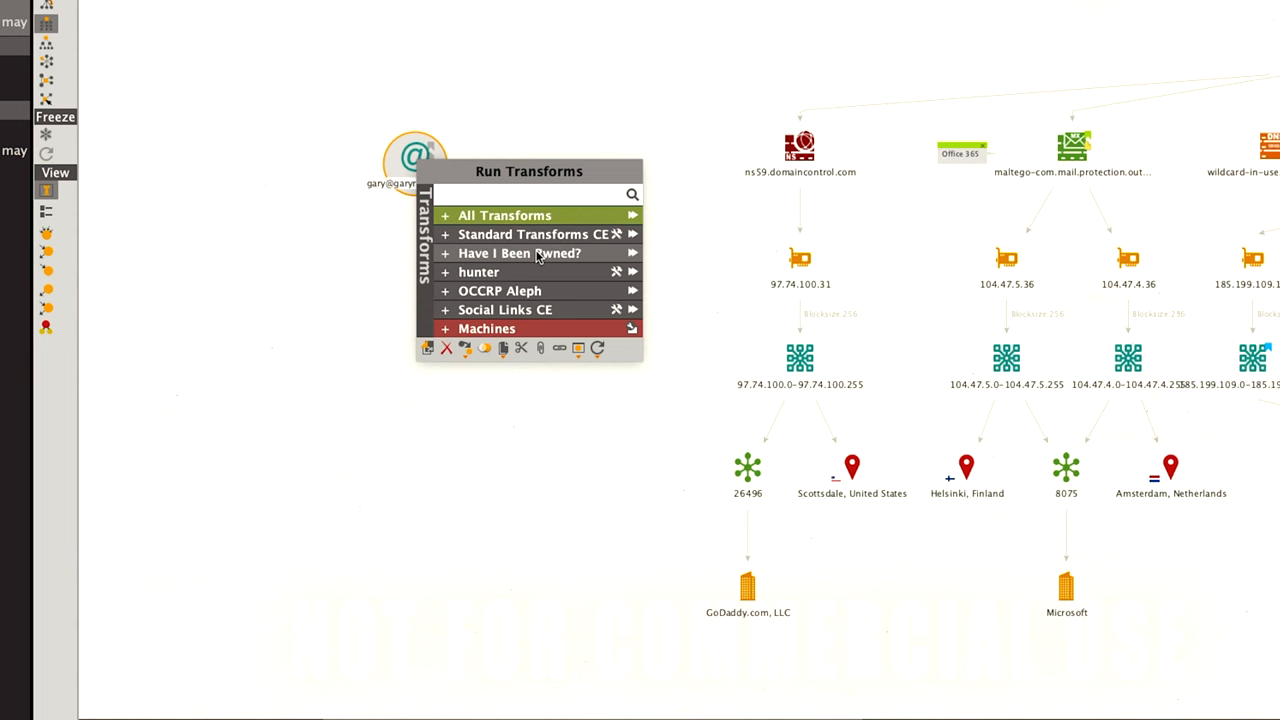
# - Run Have I Been Pwned lookups on the email, yielding canva.com and 'Not Listed within Pastes'
pyautogui.click(518, 253)
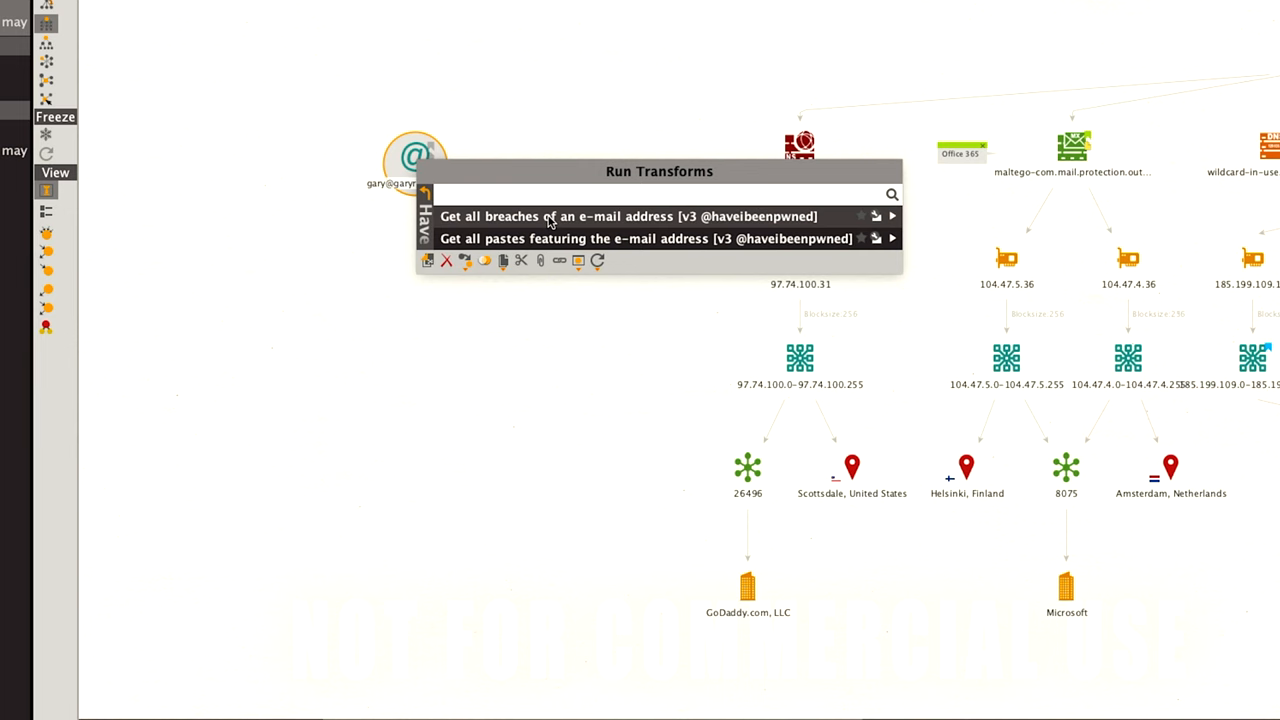
pyautogui.moveTo(684, 238)
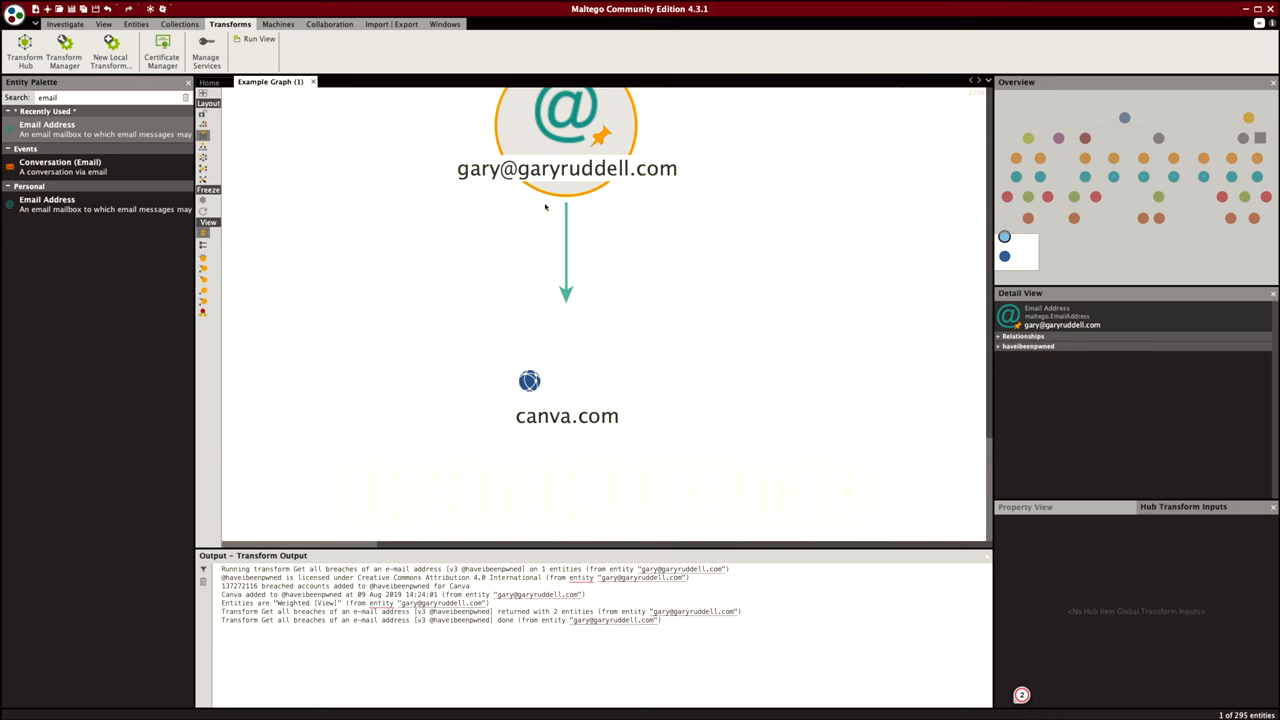
pyautogui.doubleClick(567, 125)
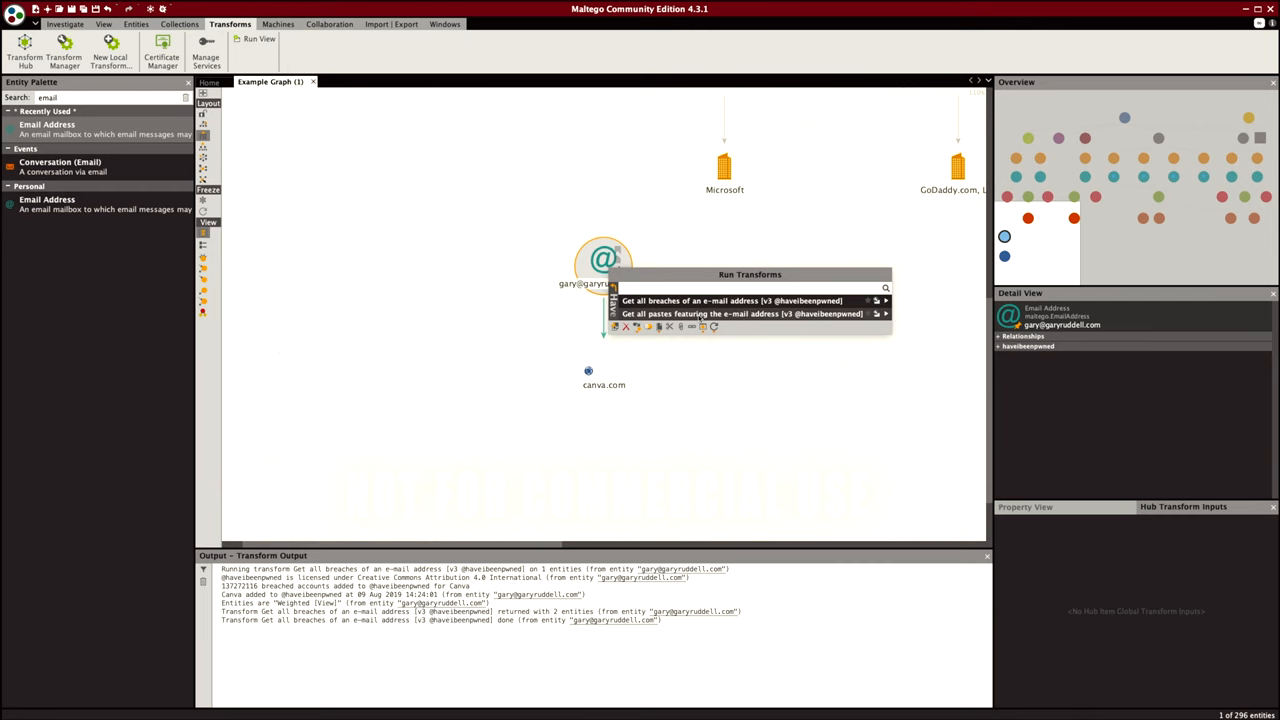
pyautogui.click(740, 313)
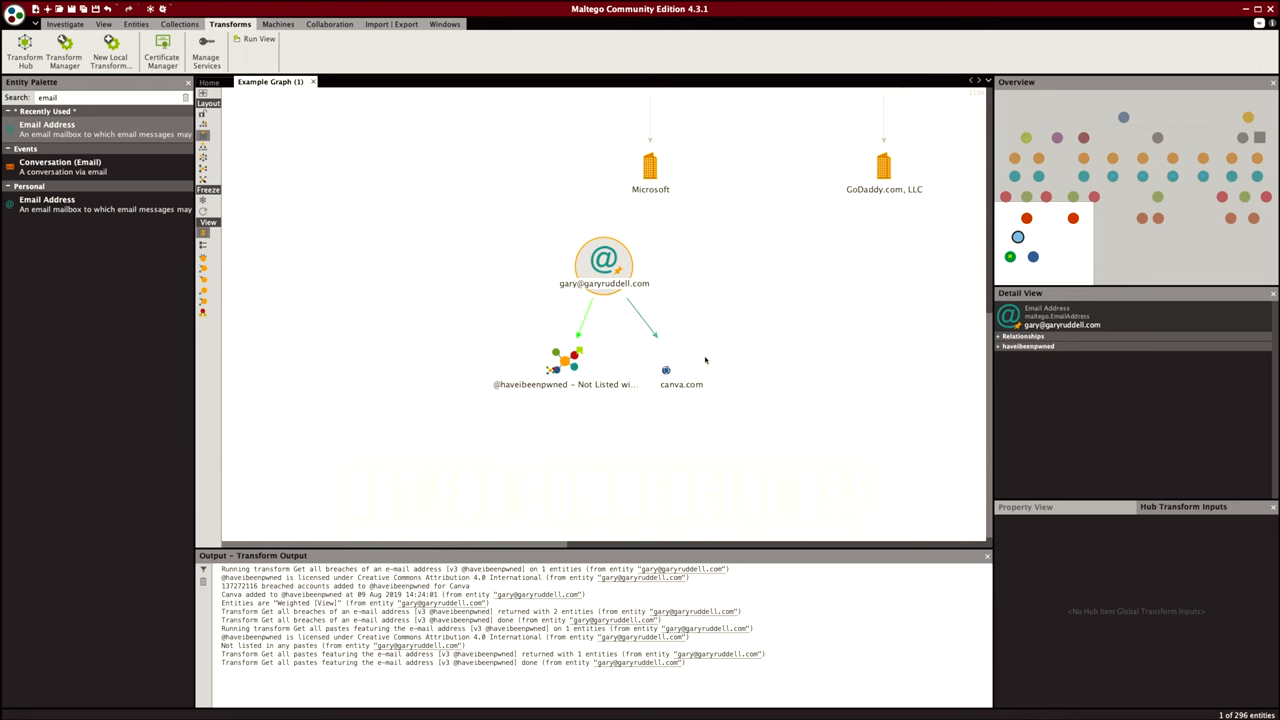
pyautogui.click(565, 365)
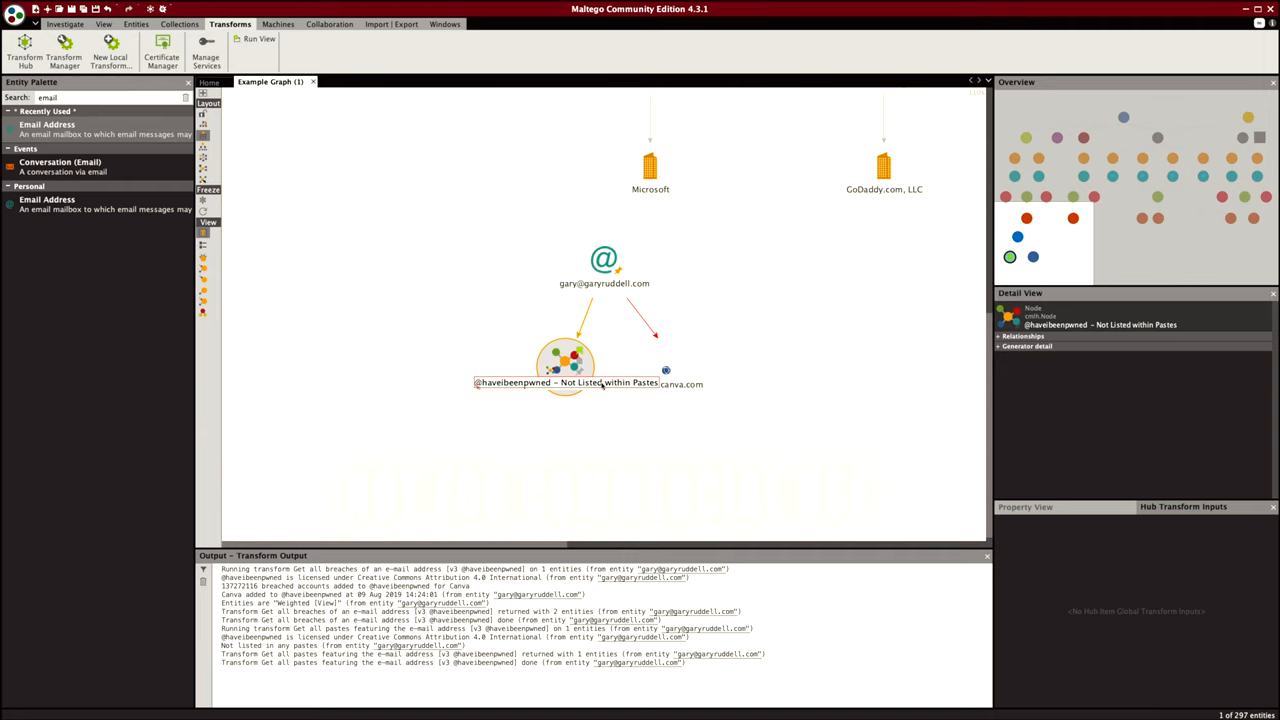
pyautogui.click(768, 452)
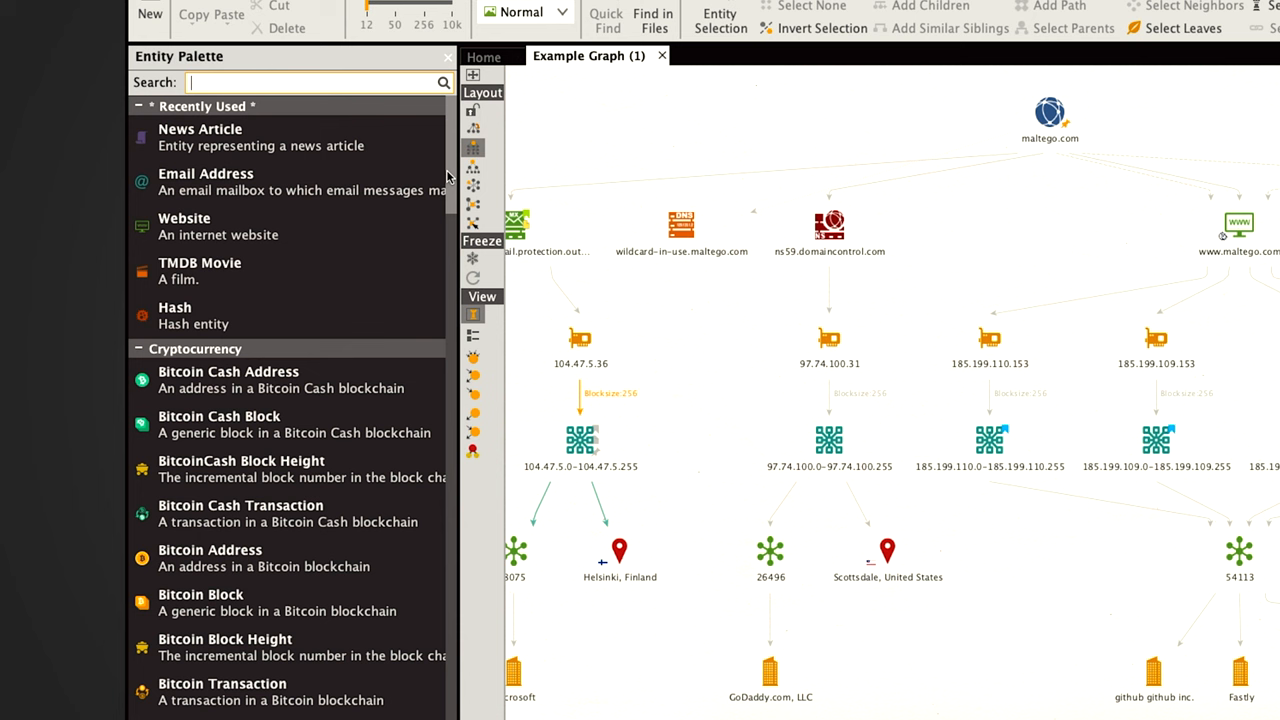
# - Scroll the Entity Palette down to the People category
pyautogui.scroll(-3)
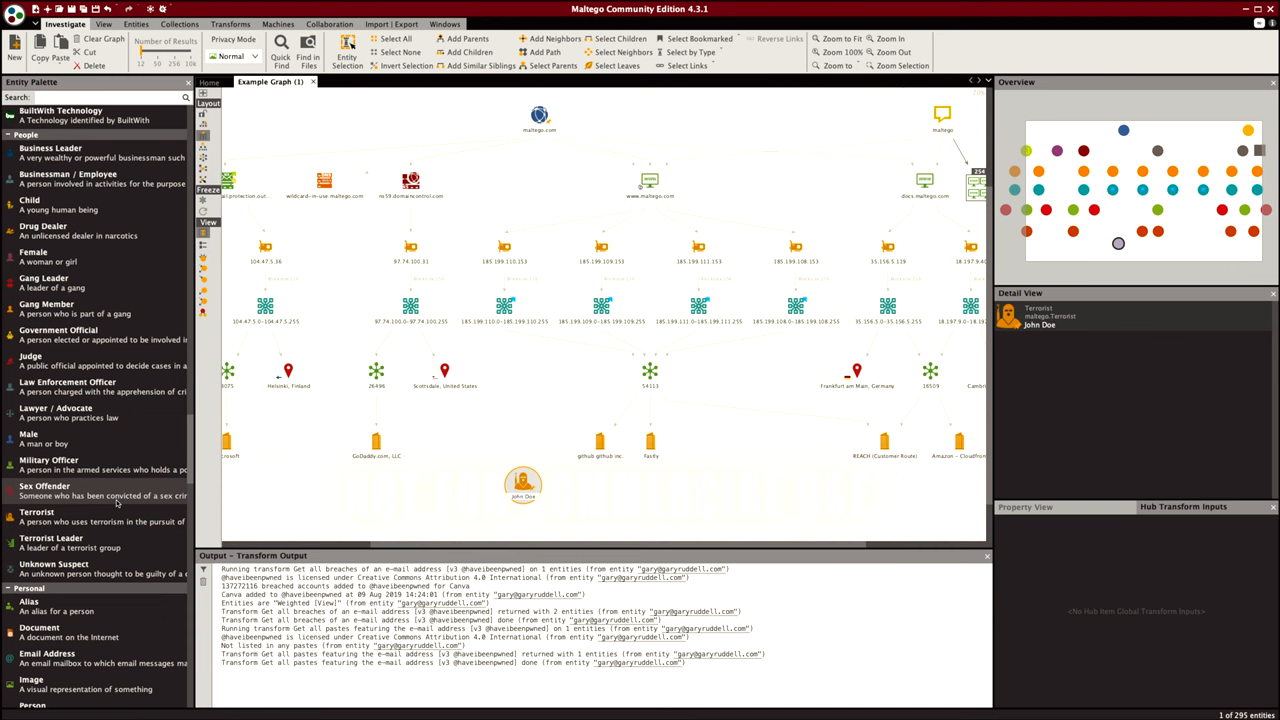
pyautogui.scroll(-3)
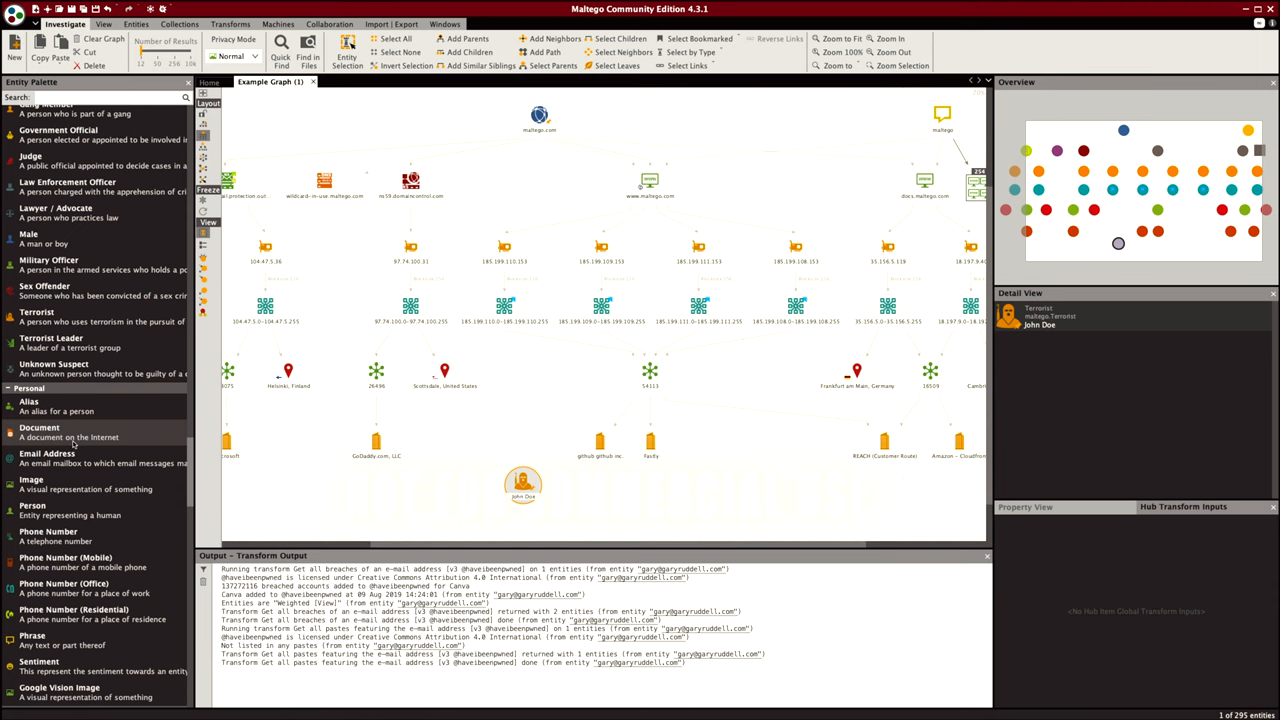
pyautogui.scroll(-3)
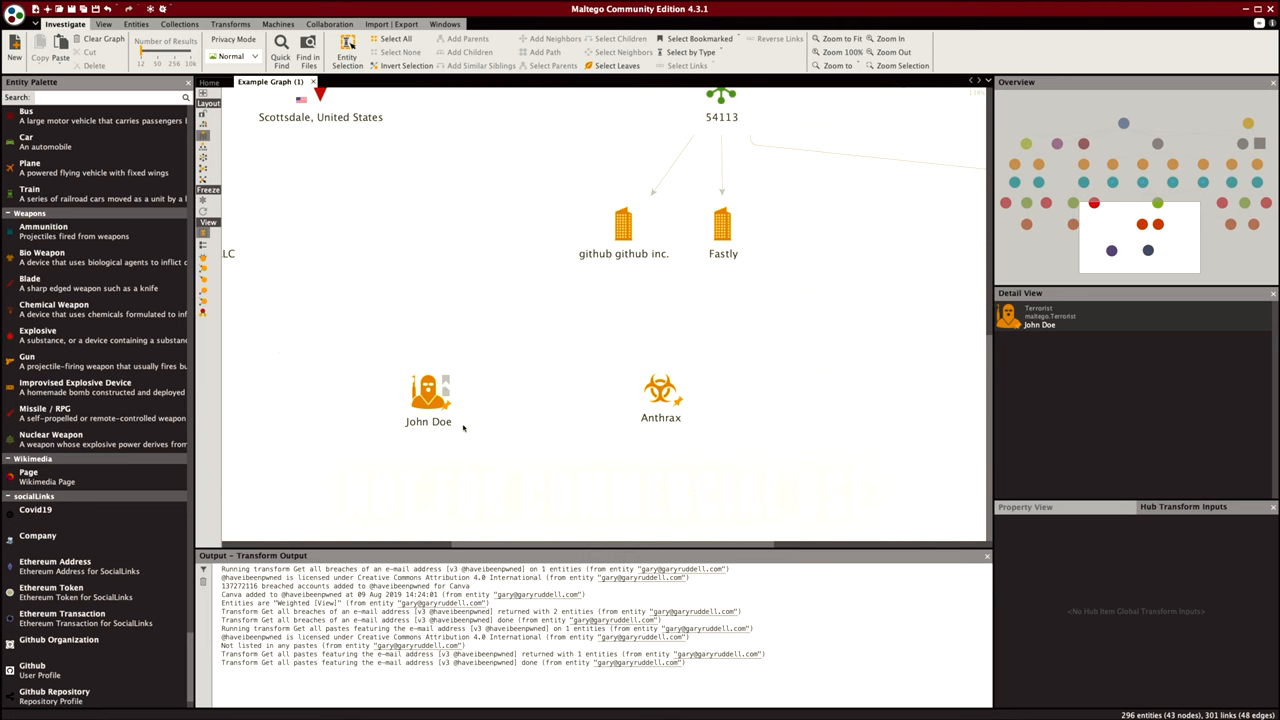
pyautogui.moveTo(470, 415)
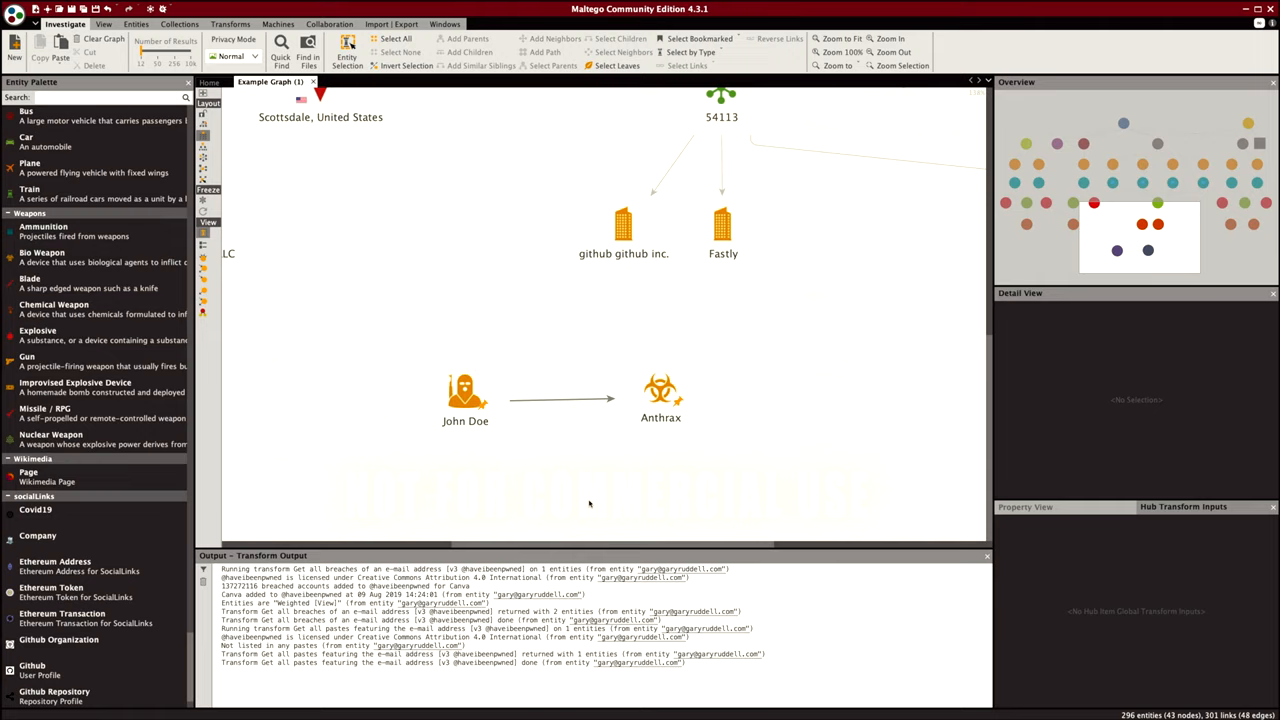
# - Select the Anthrax bio weapon entity linked from John Doe
pyautogui.click(660, 390)
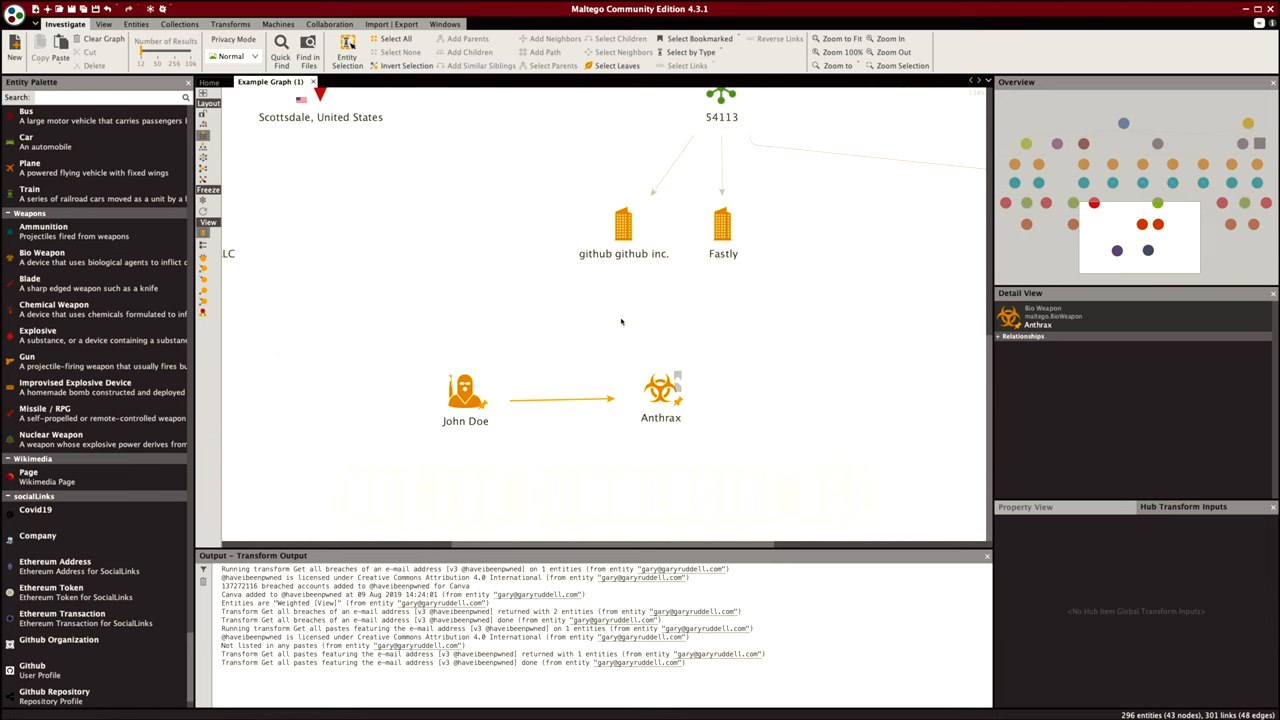
pyautogui.moveTo(657, 402)
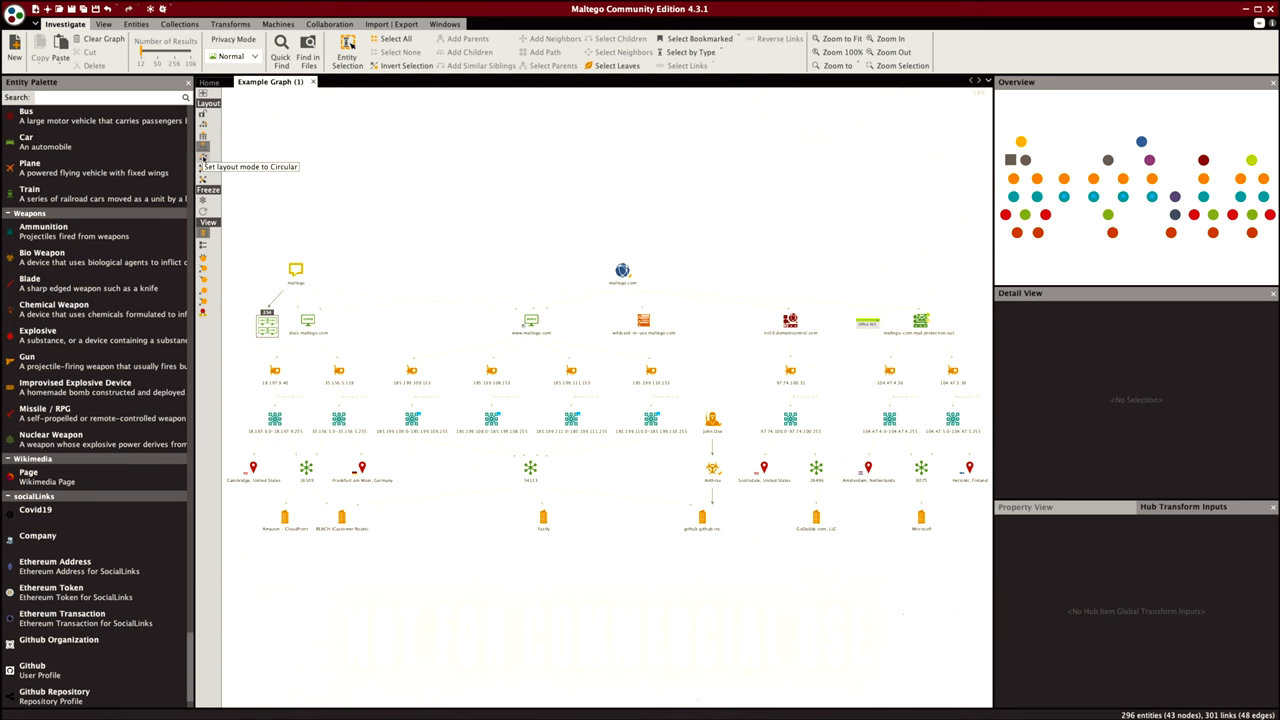
# - Apply the Circular layout to the 296-entity graph
pyautogui.click(202, 147)
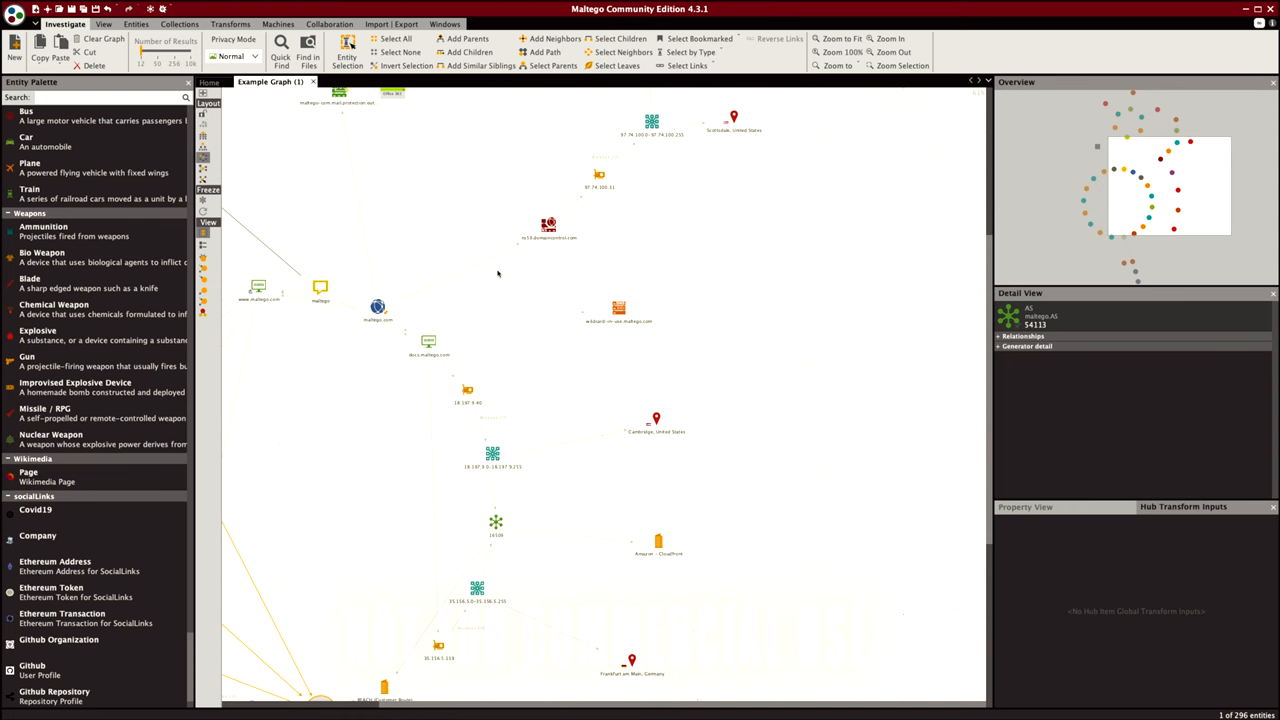
pyautogui.moveTo(203, 168)
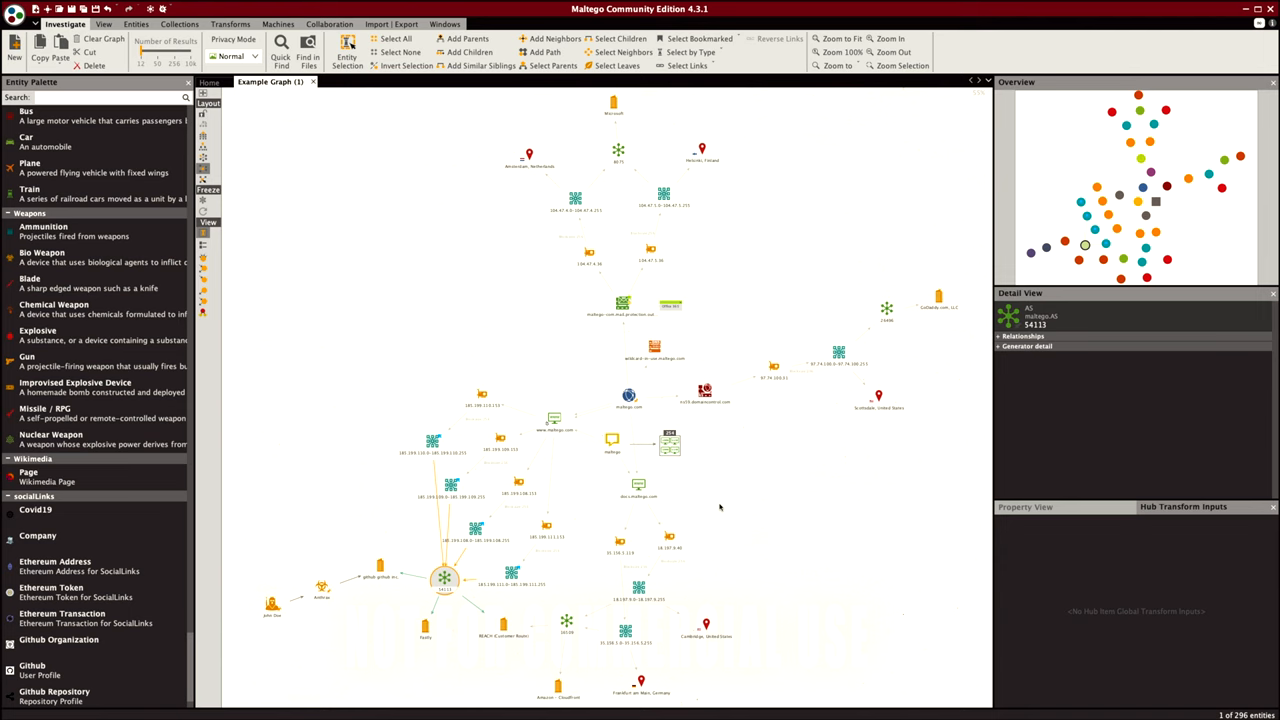
pyautogui.moveTo(203, 180)
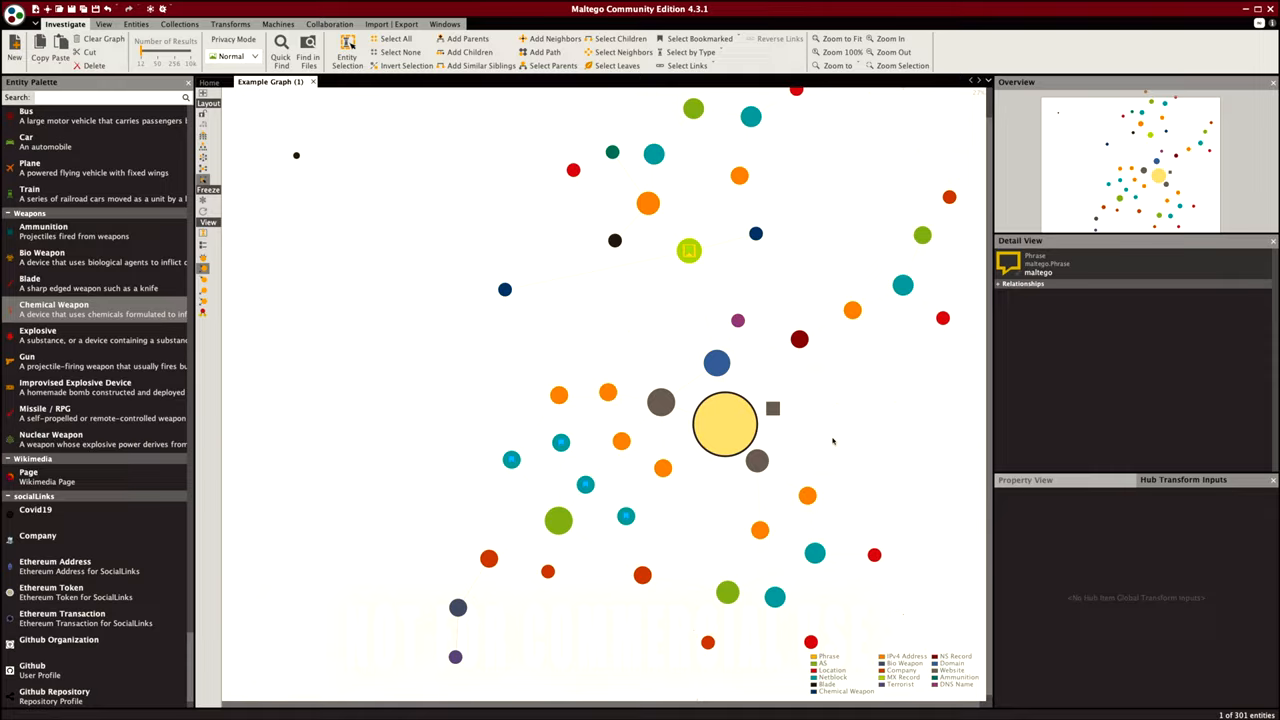
pyautogui.moveTo(230, 278)
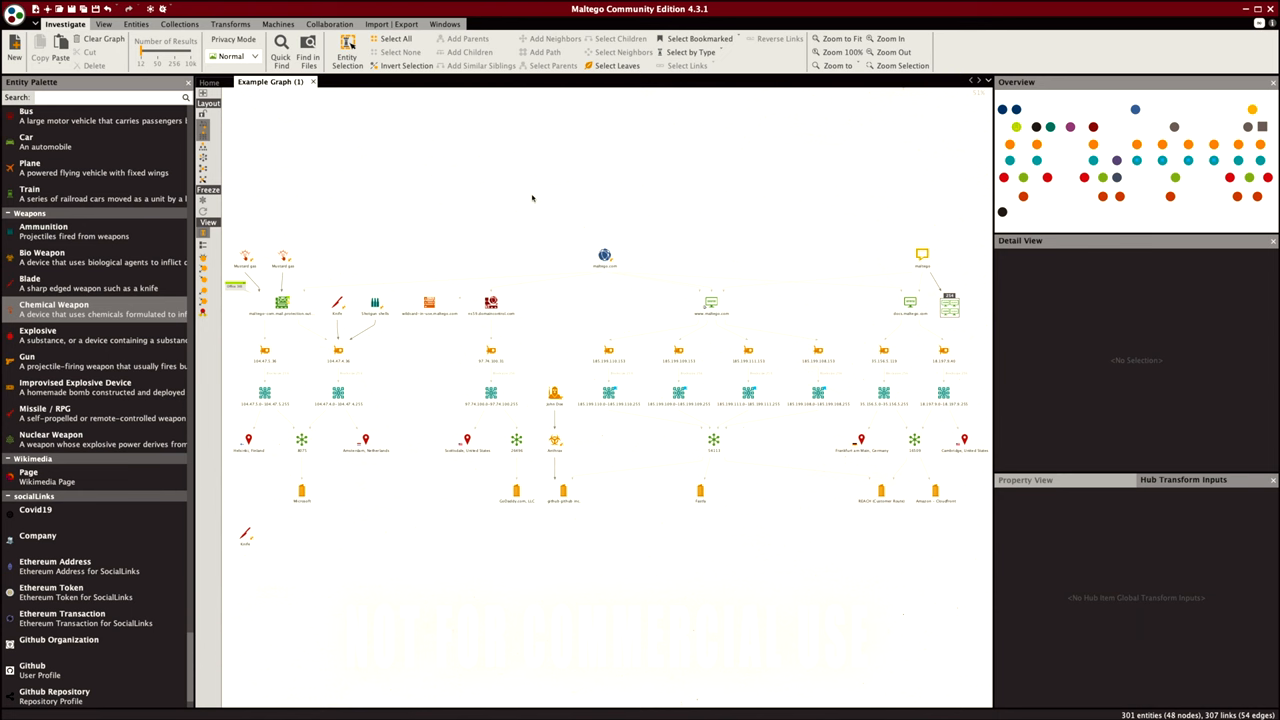
pyautogui.moveTo(745, 390)
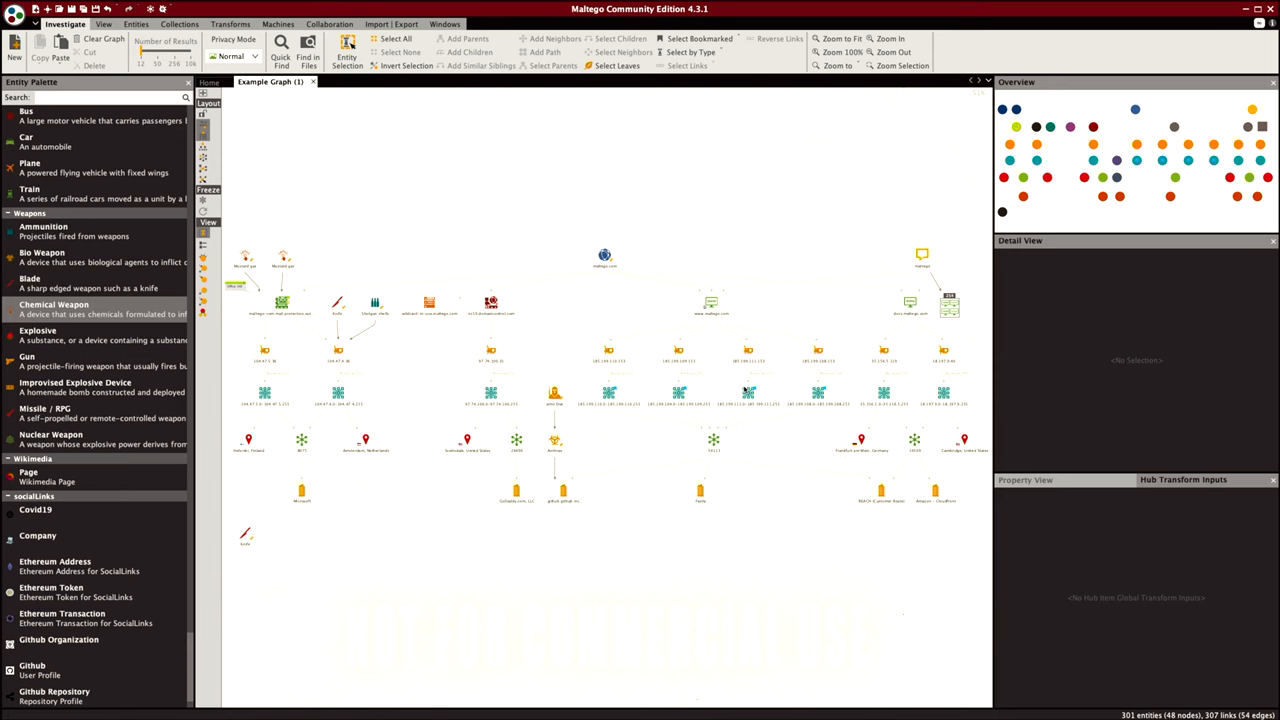
# - Select a 185.199 netblock entity and add another entity to the selection
pyautogui.click(610, 390)
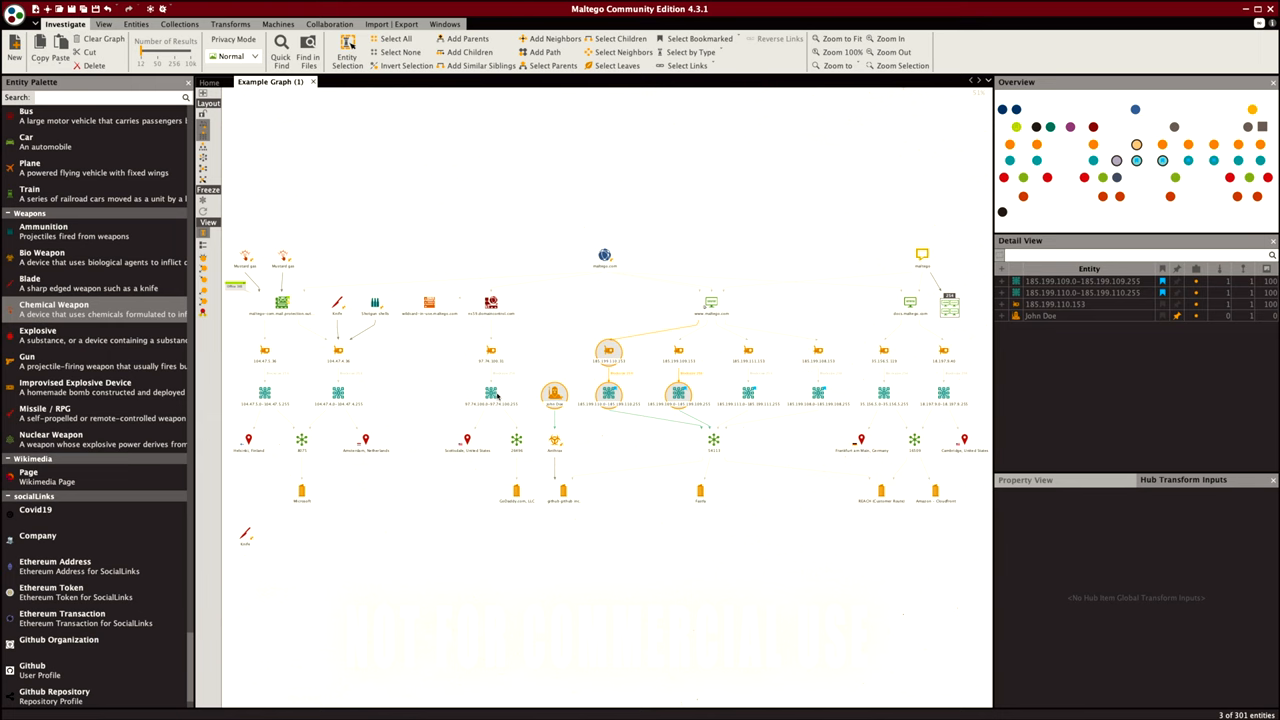
pyautogui.click(604, 256)
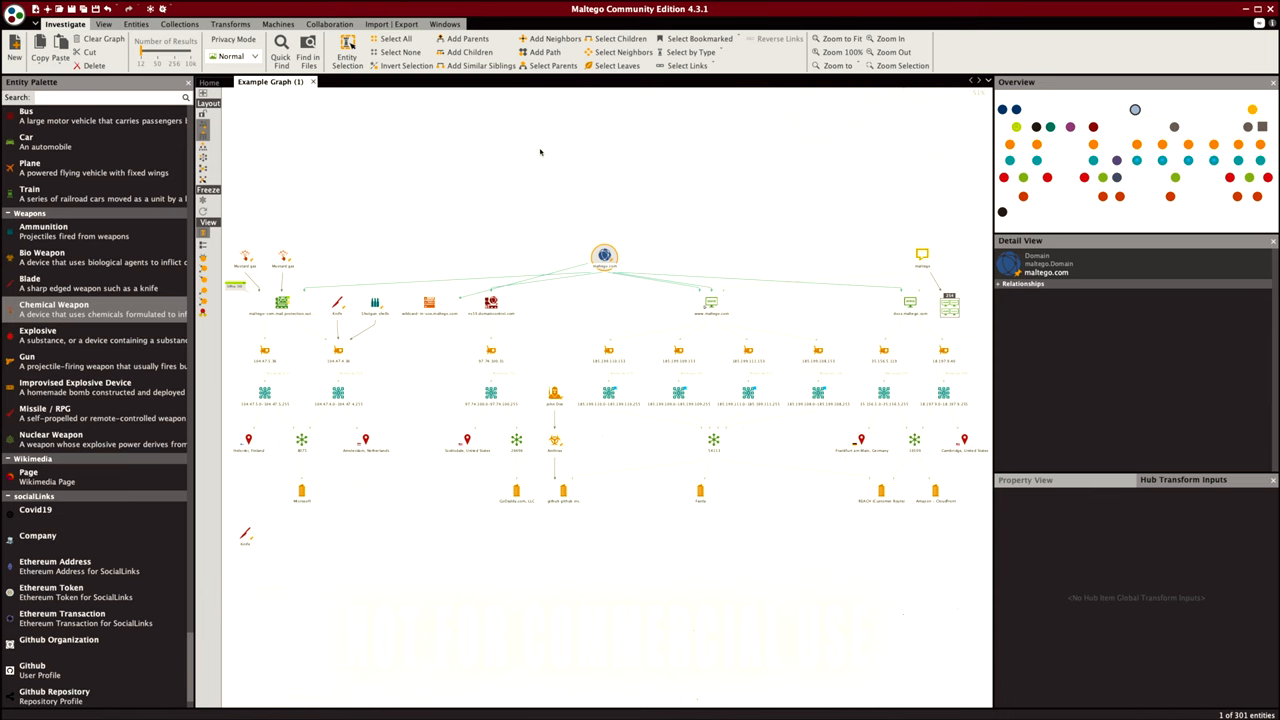
# - Select maltego.com, the maltego phrase and the four 185.199.x.153 IPs together
pyautogui.click(470, 52)
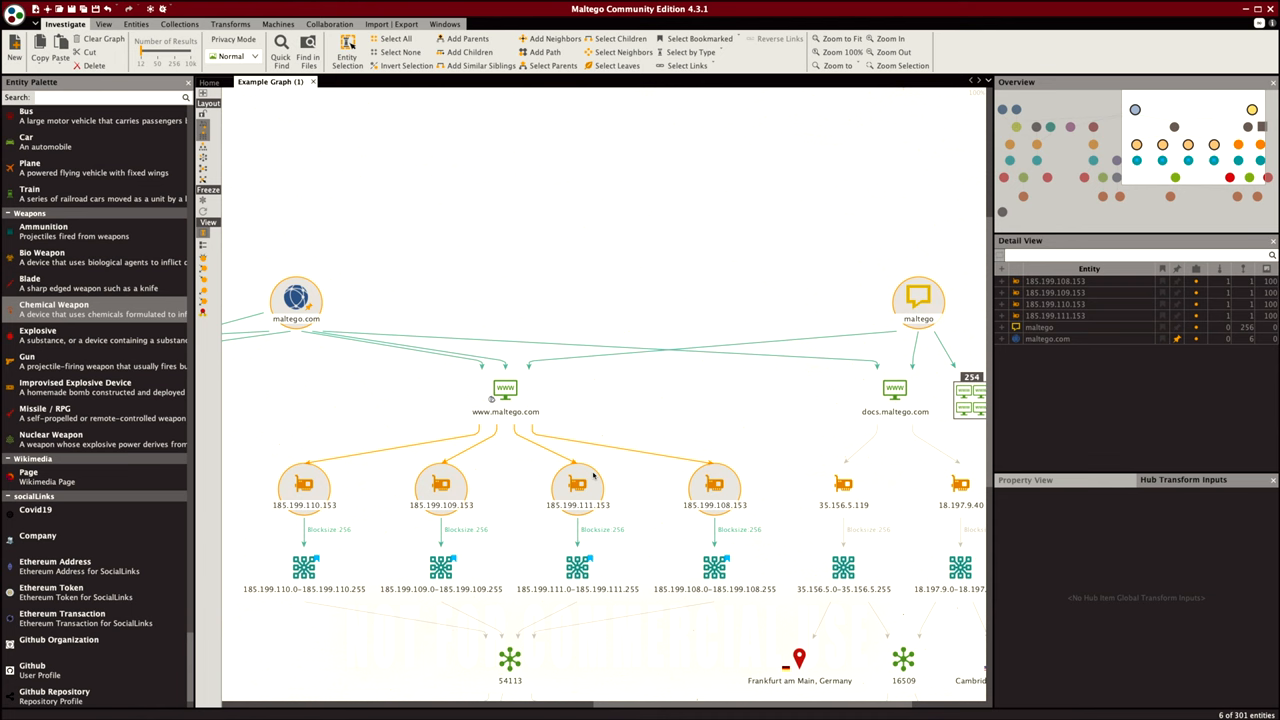
# - Deselect every entity so nothing on the maltego.com example graph stays picked
pyautogui.click(465, 52)
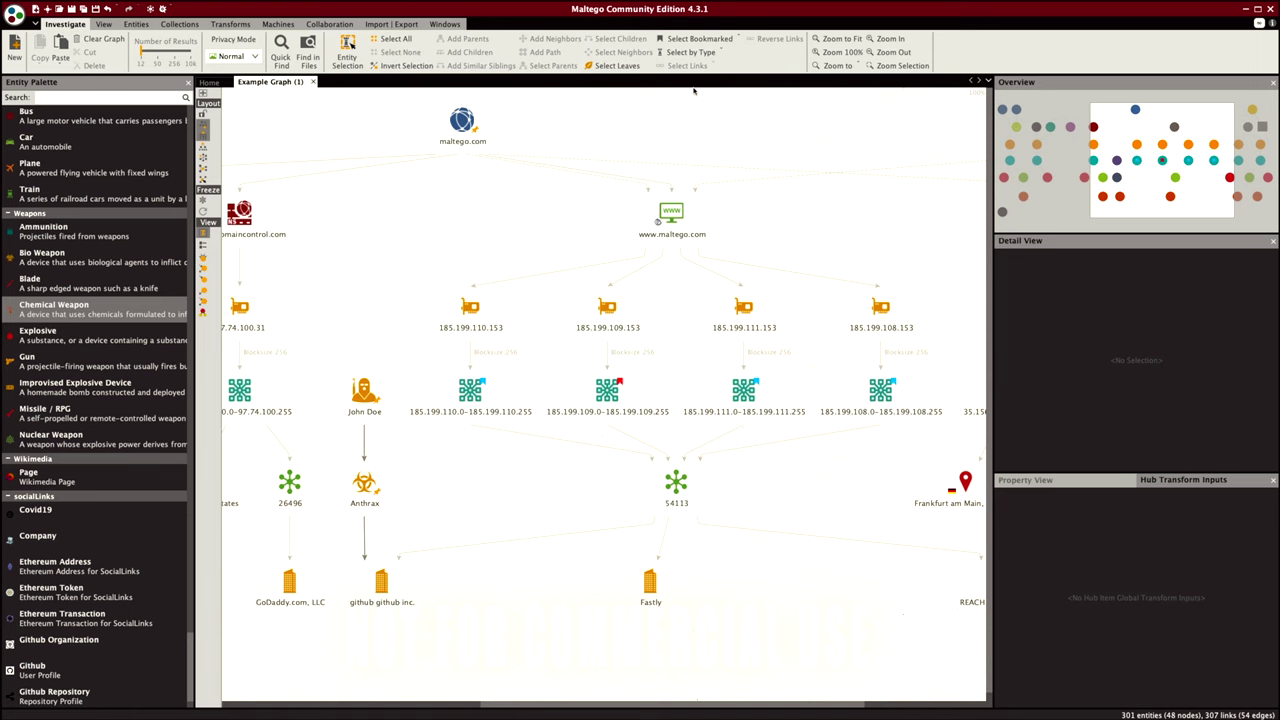
# - Select the six-entity ns59.domaincontrol.com–97.74.100.31–GoDaddy branch, set apart below the main graph
pyautogui.click(103, 24)
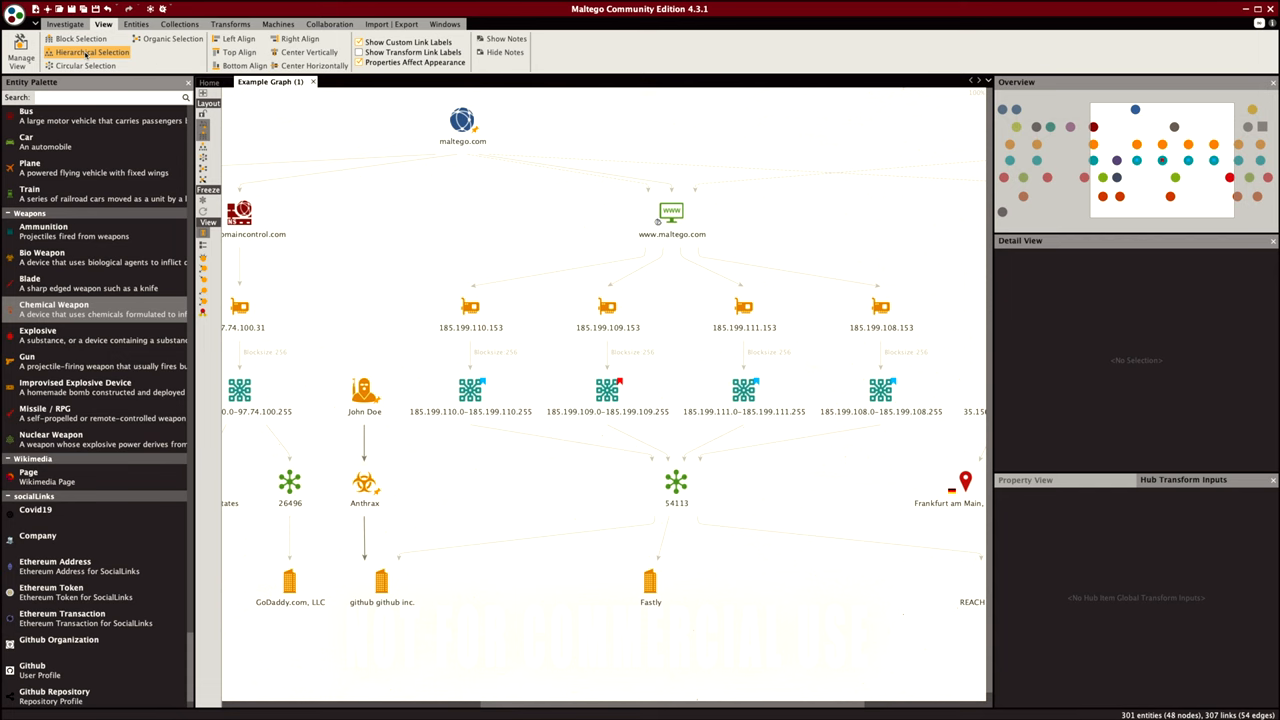
pyautogui.moveTo(163, 50)
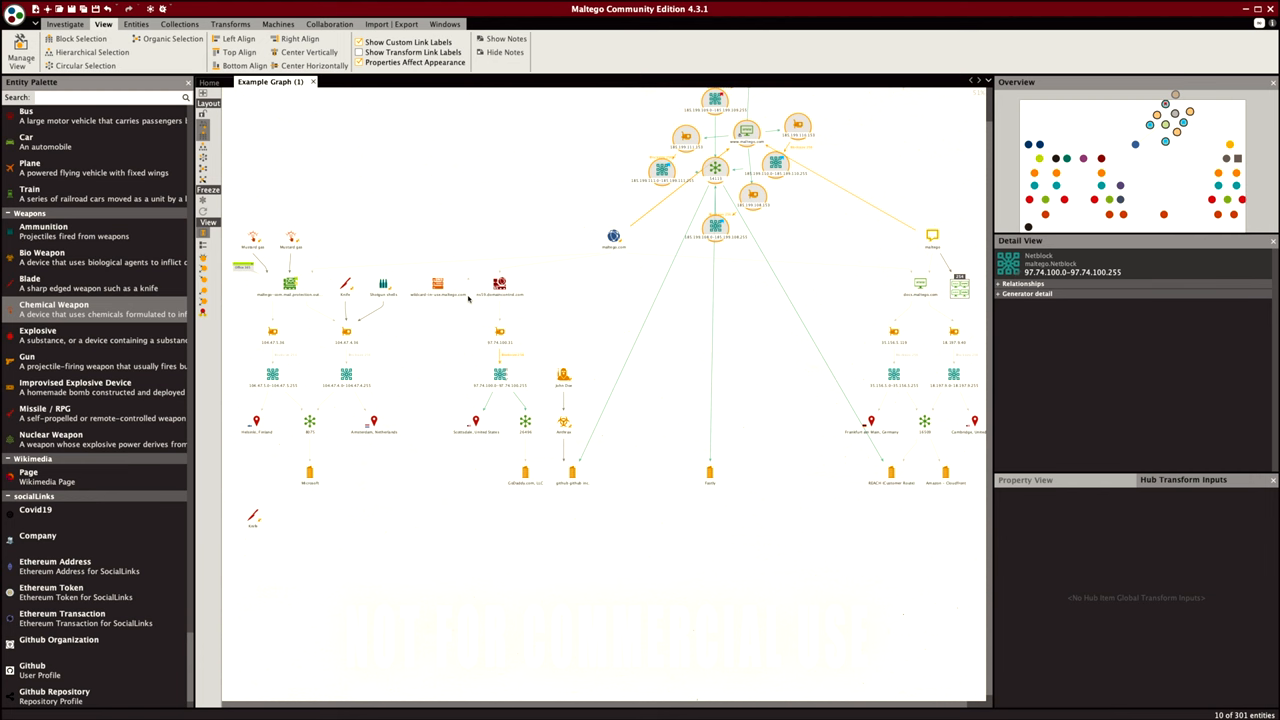
pyautogui.click(500, 285)
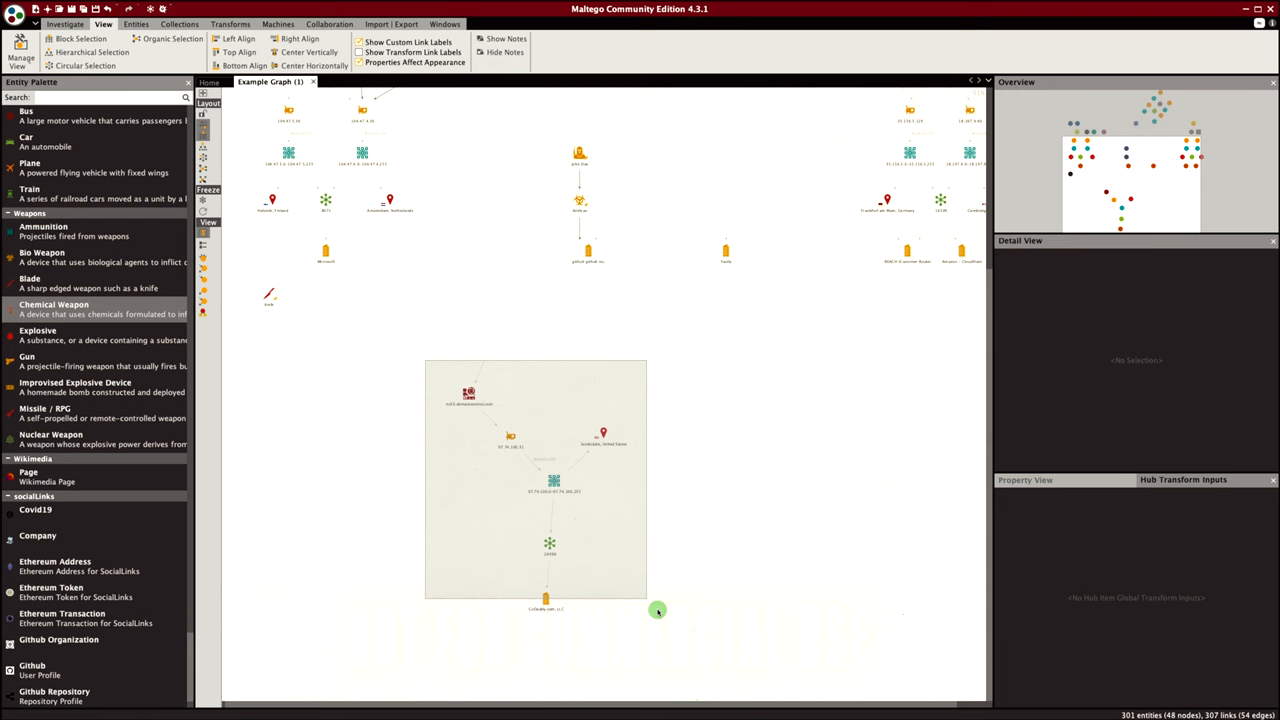
pyautogui.click(239, 52)
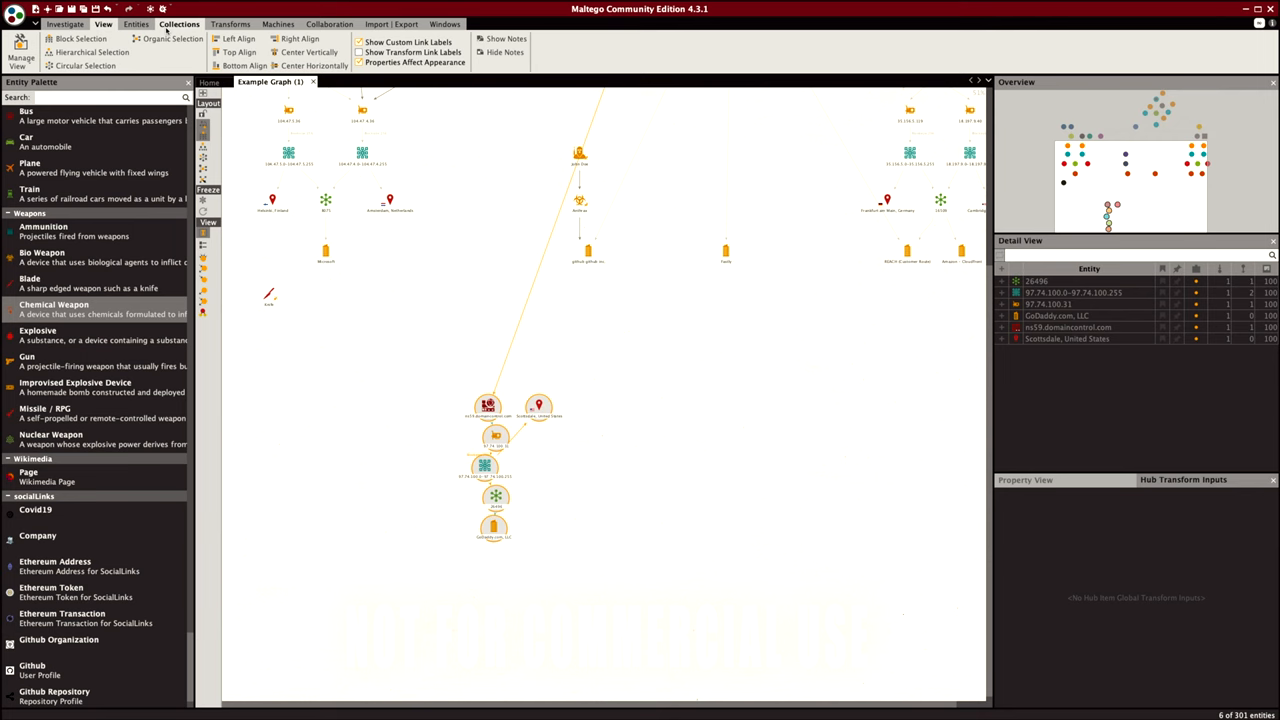
pyautogui.click(136, 23)
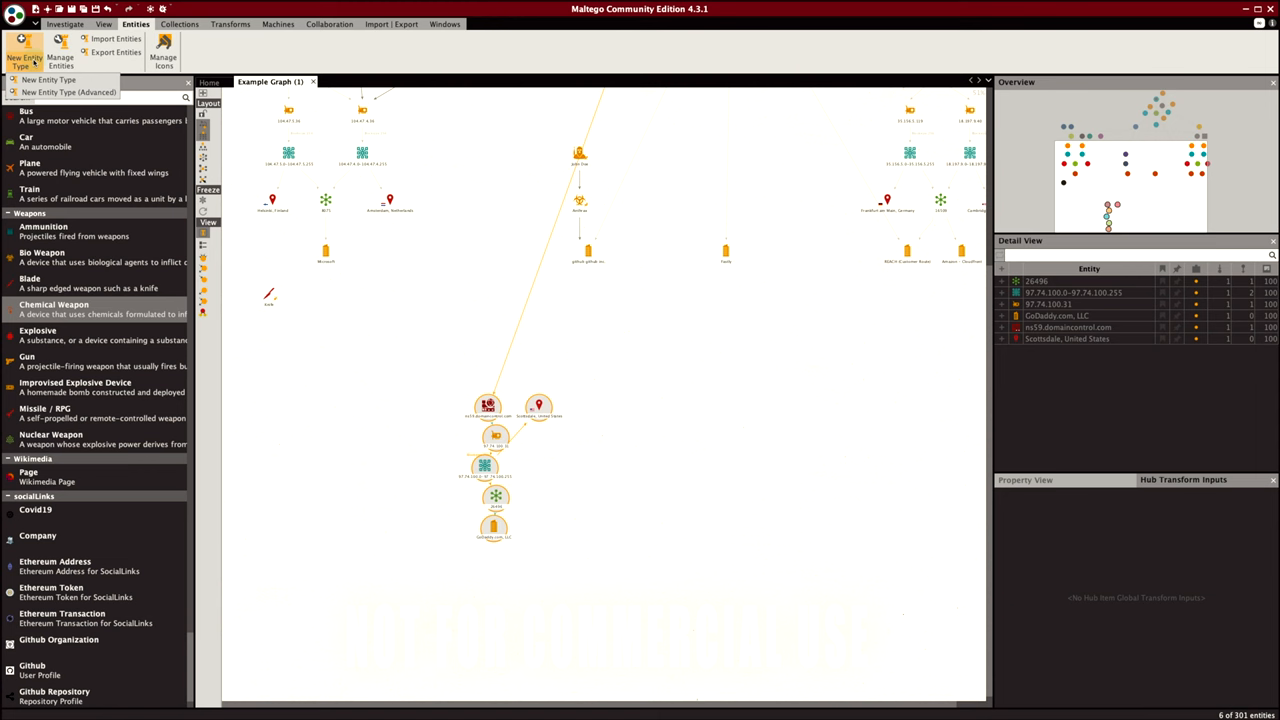
# - Inspect Affiliation – Facebook's category and its Network, Name, UID and Profile URL properties
pyautogui.click(60, 48)
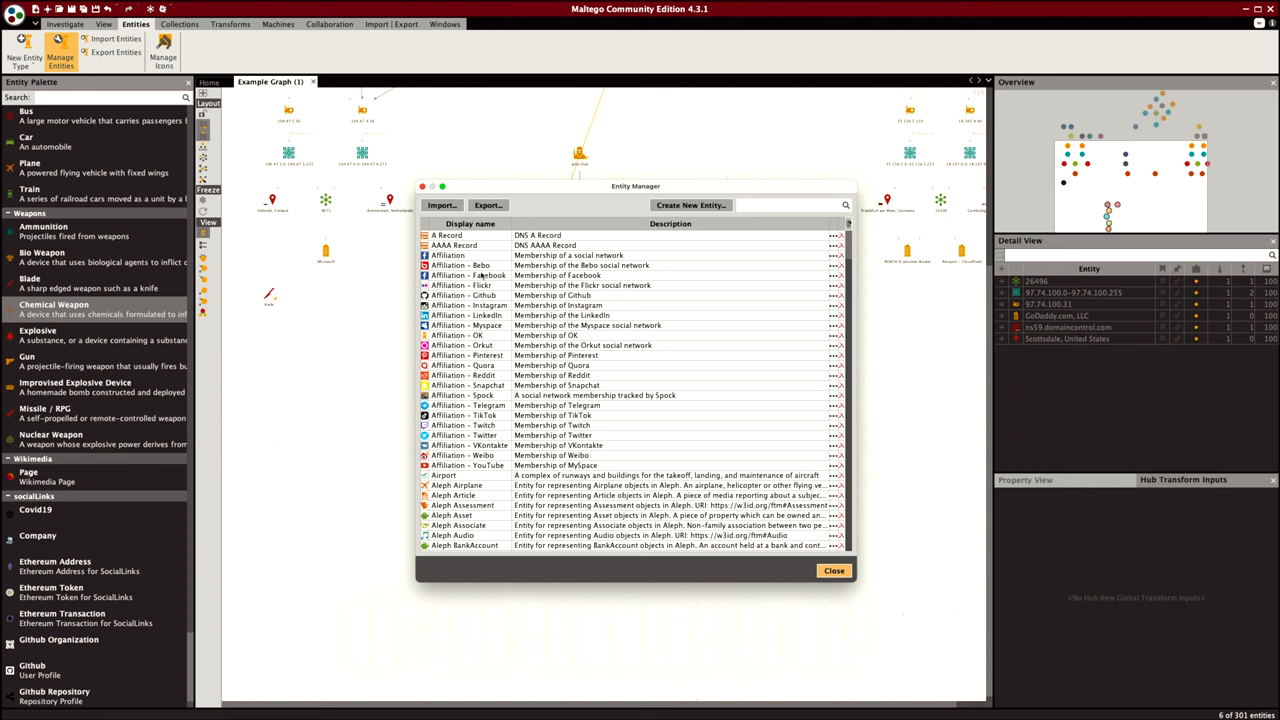
pyautogui.doubleClick(467, 275)
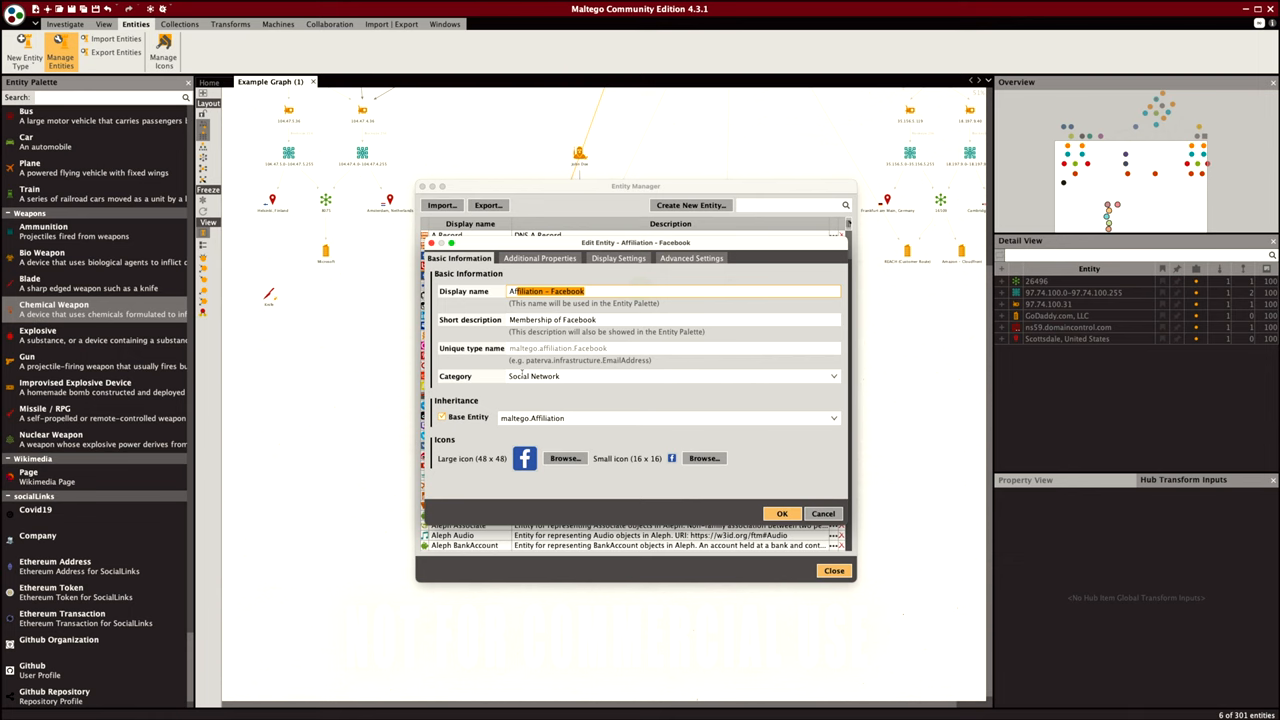
pyautogui.click(670, 319)
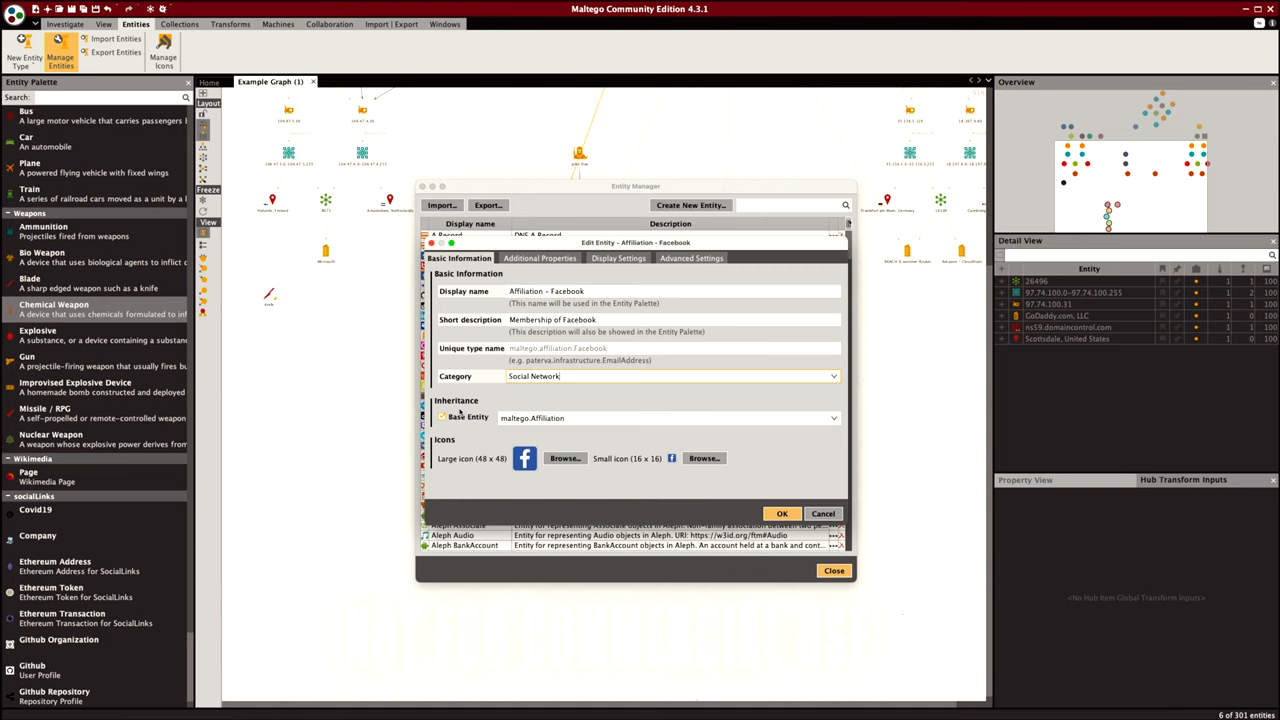
pyautogui.click(539, 258)
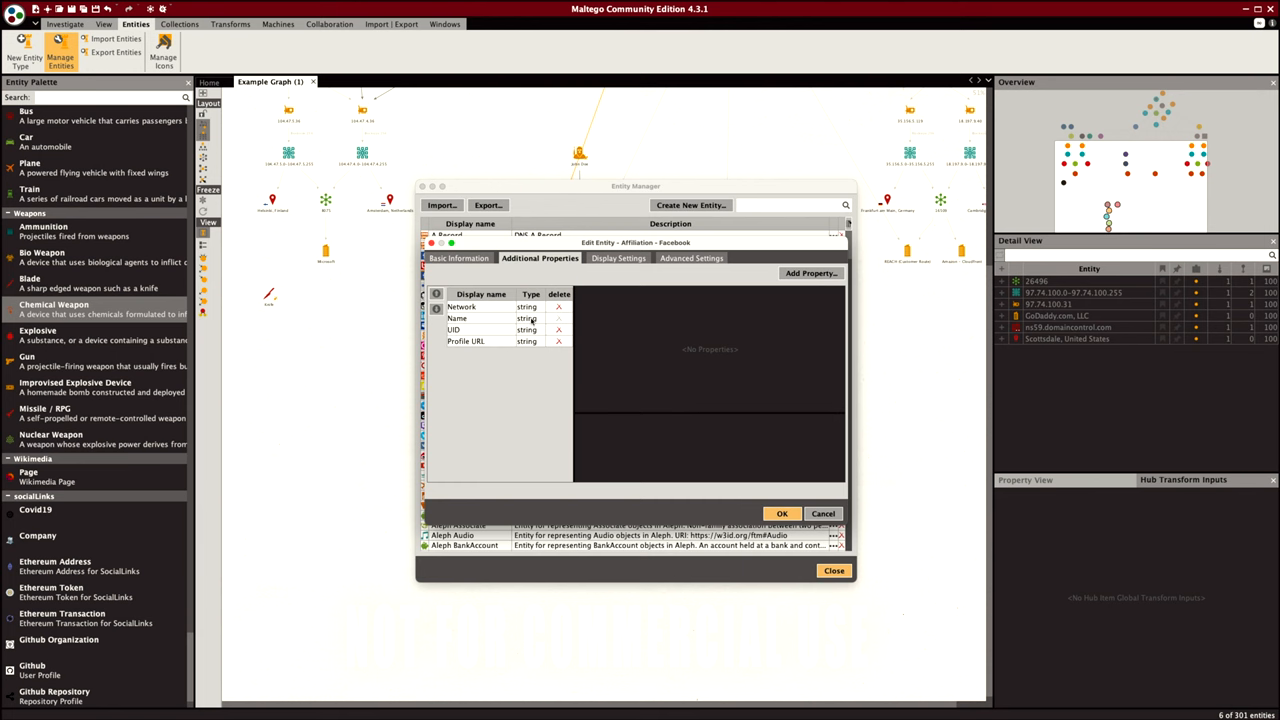
pyautogui.click(618, 258)
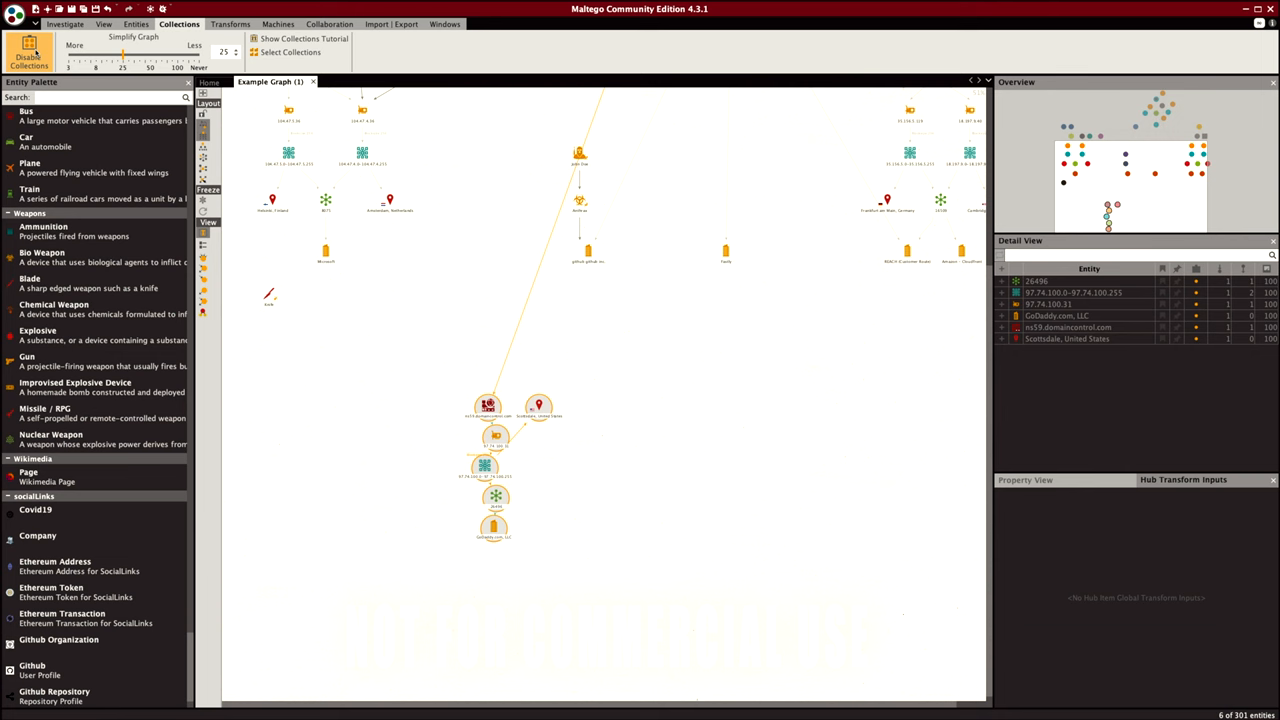
# - Toggle collections off and back on, then set Simplify Graph to 88, grouping 254 websites
pyautogui.click(28, 55)
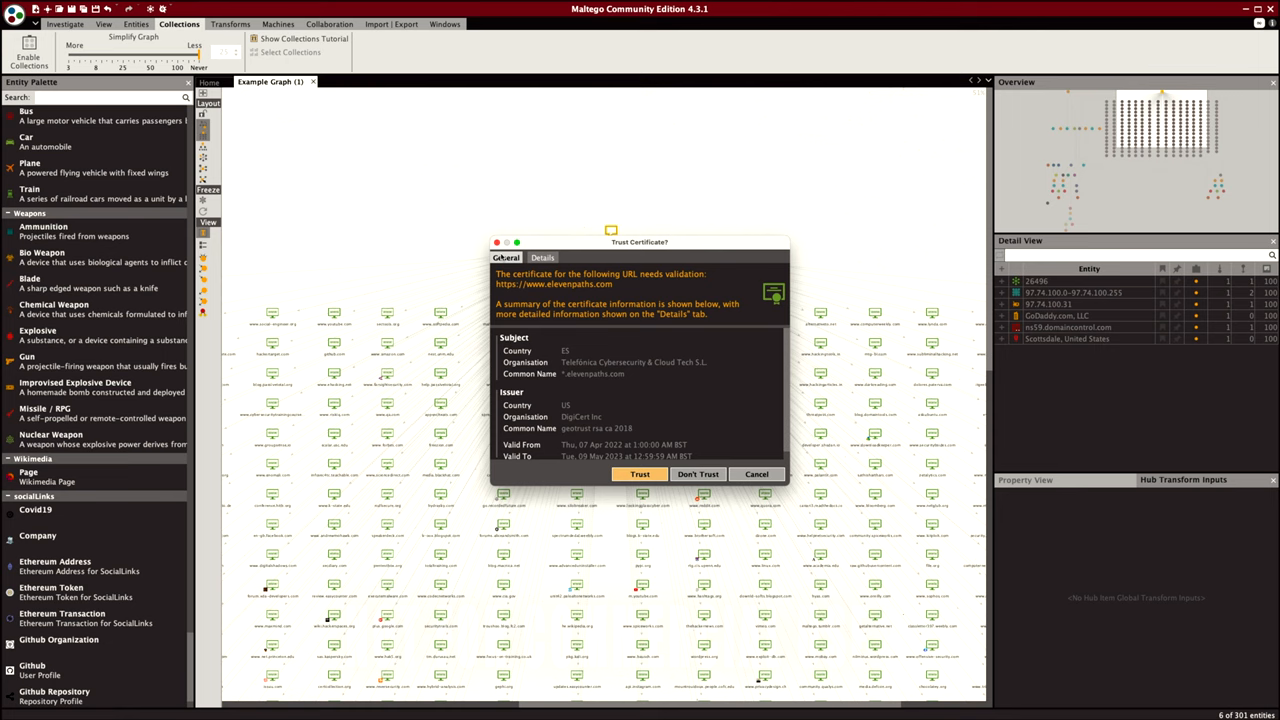
pyautogui.click(639, 473)
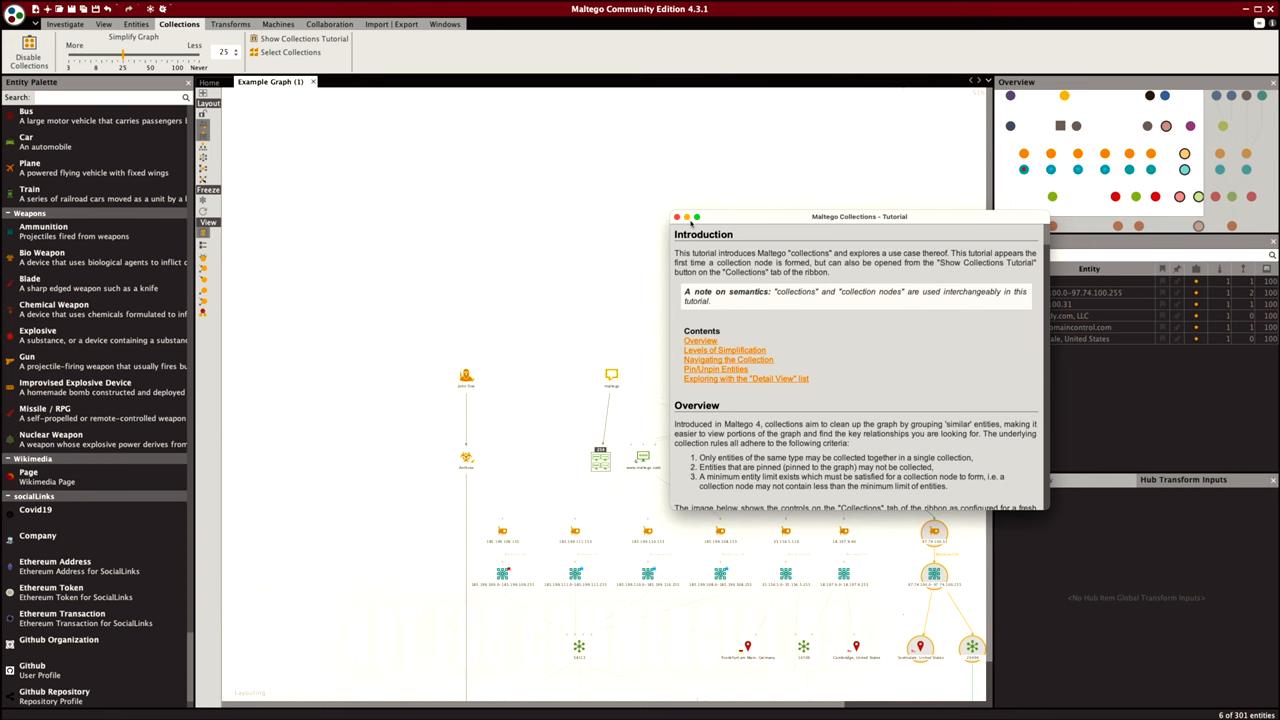
pyautogui.click(676, 217)
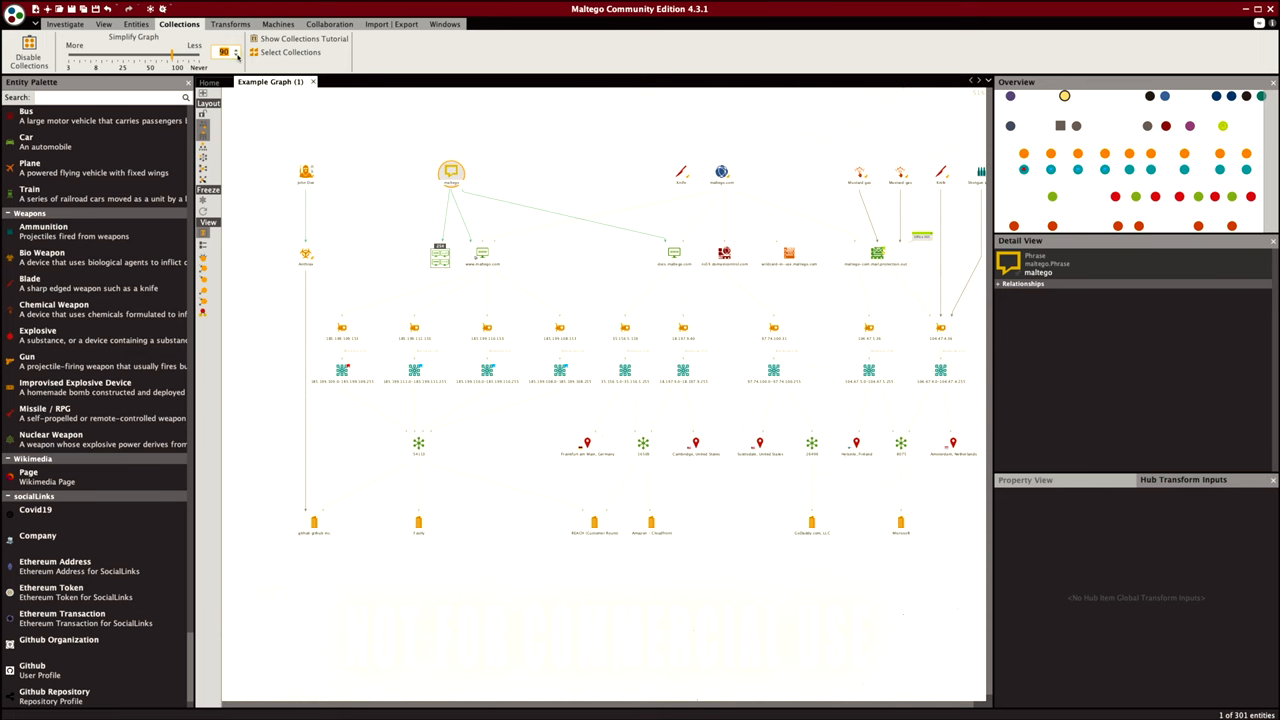
pyautogui.click(235, 51)
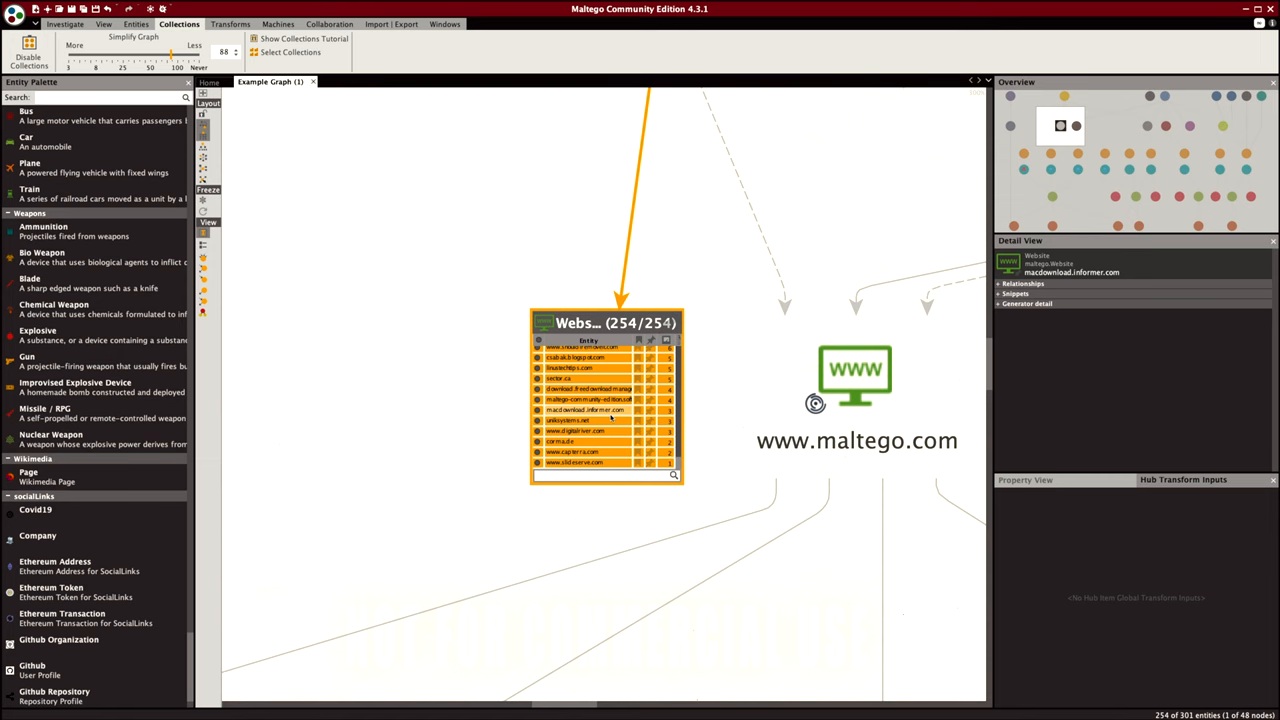
# - Launch the Graph Import Wizard for a 3rd-party table, opening on its tutorial step
pyautogui.click(391, 24)
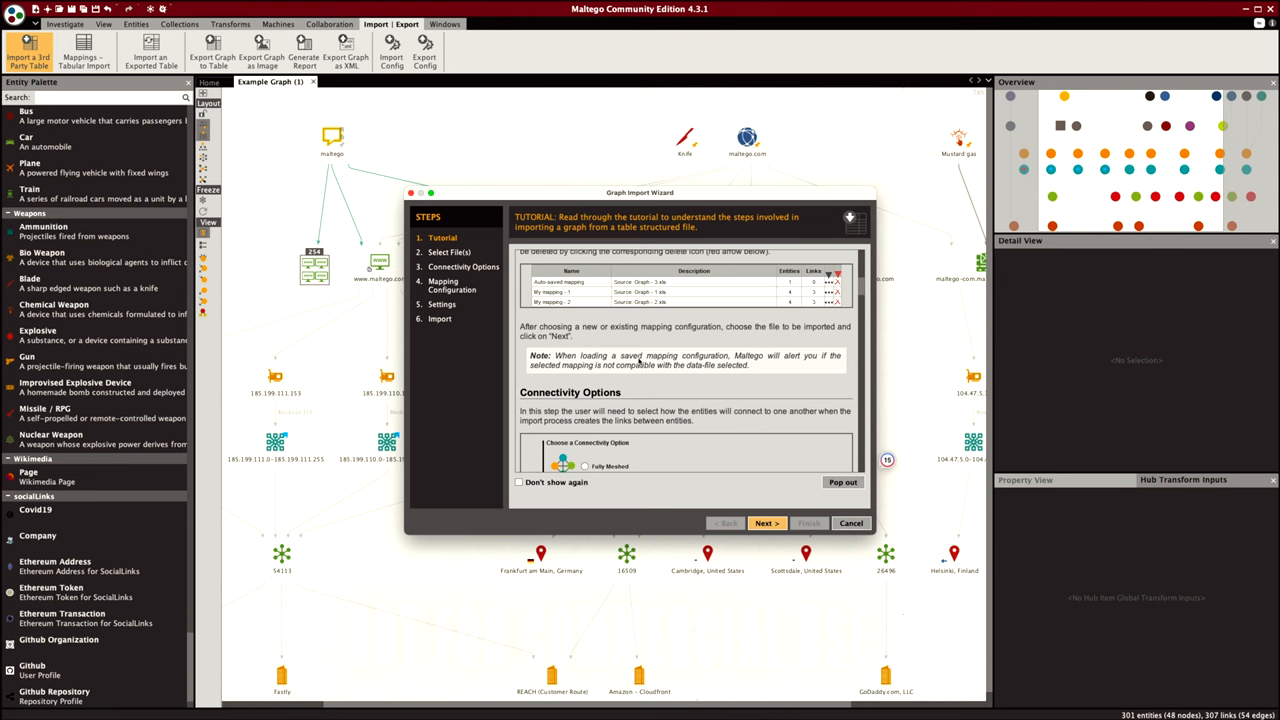
# - Read through the import tutorial, then cancel back to the 301-entity, 307-link graph
pyautogui.scroll(-3)
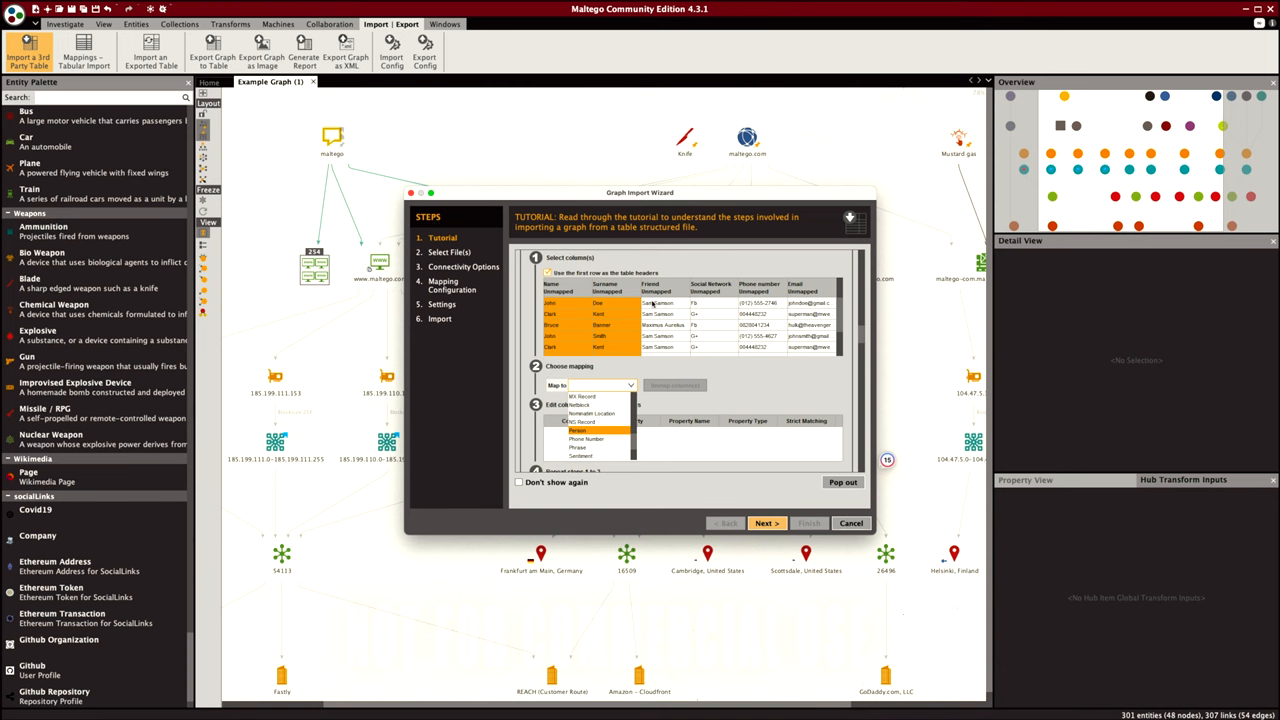
pyautogui.click(766, 522)
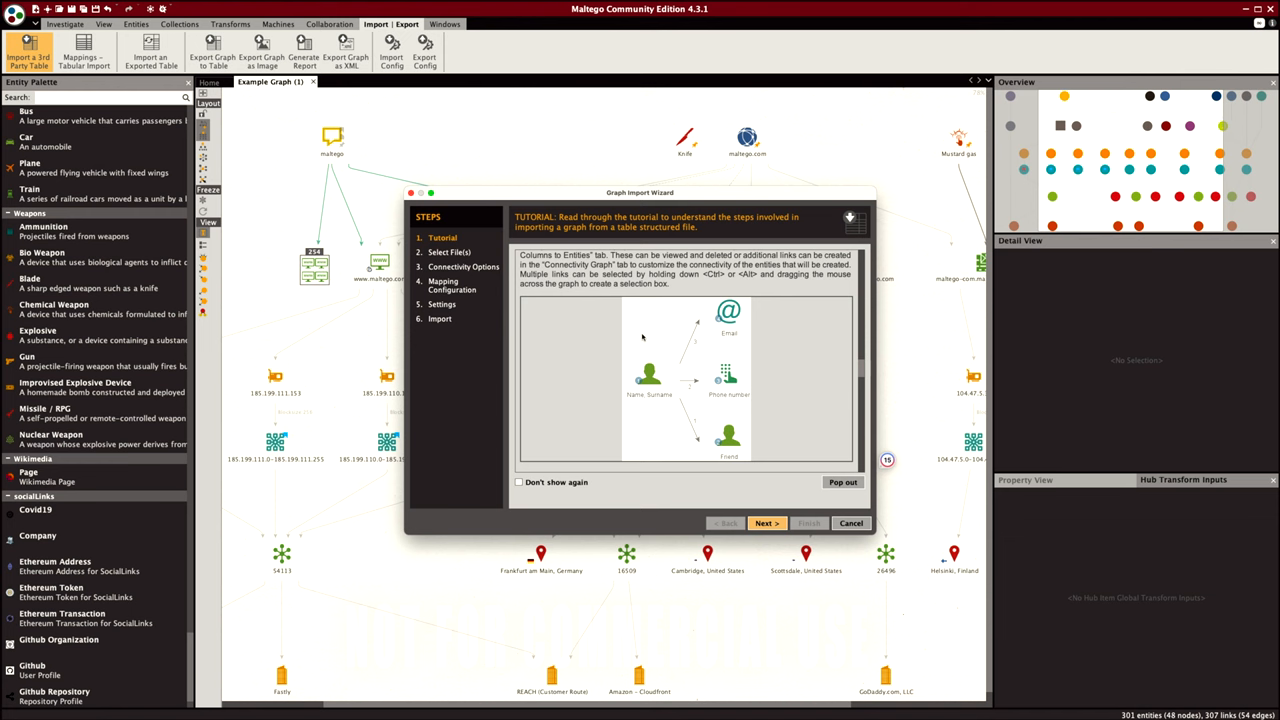
pyautogui.scroll(-3)
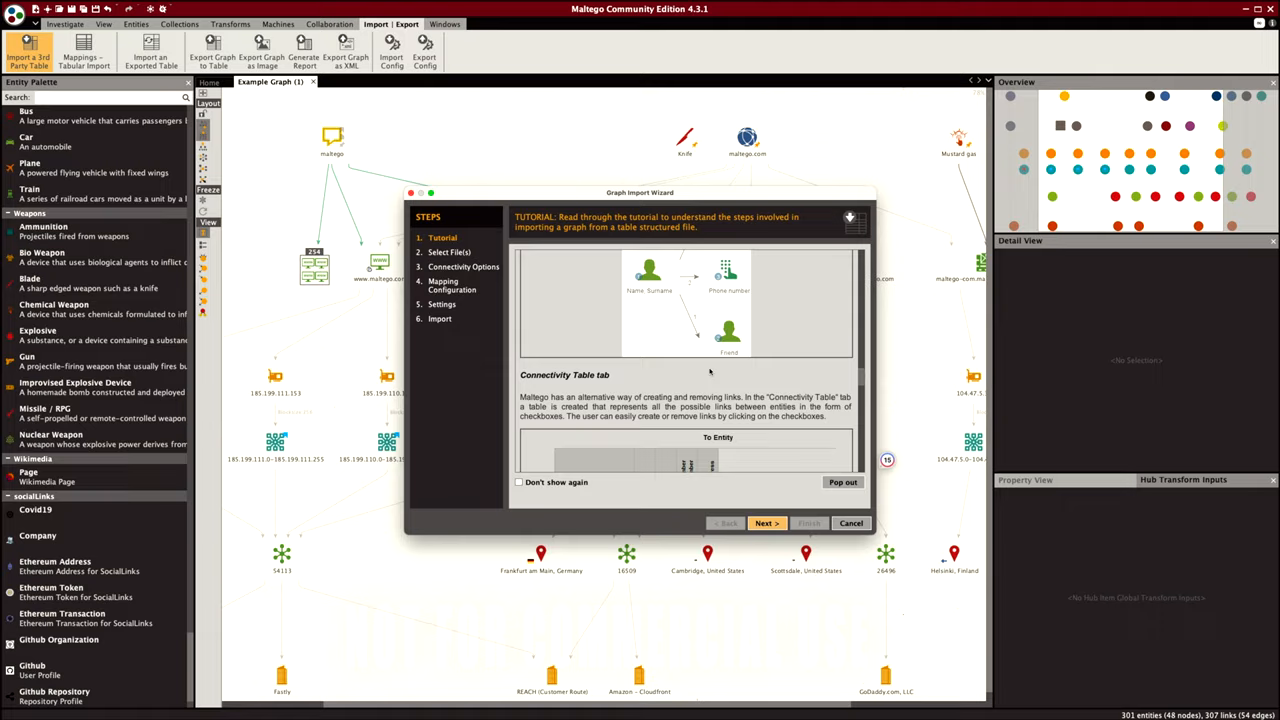
pyautogui.click(850, 522)
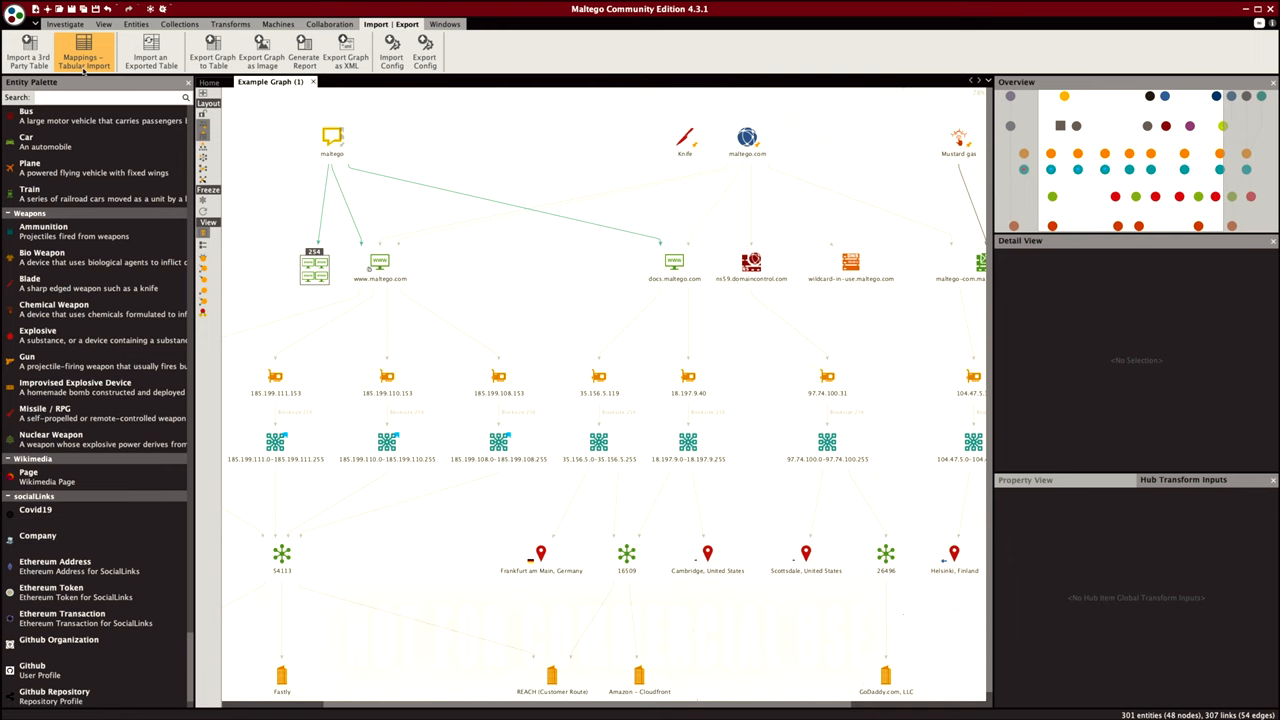
pyautogui.click(211, 52)
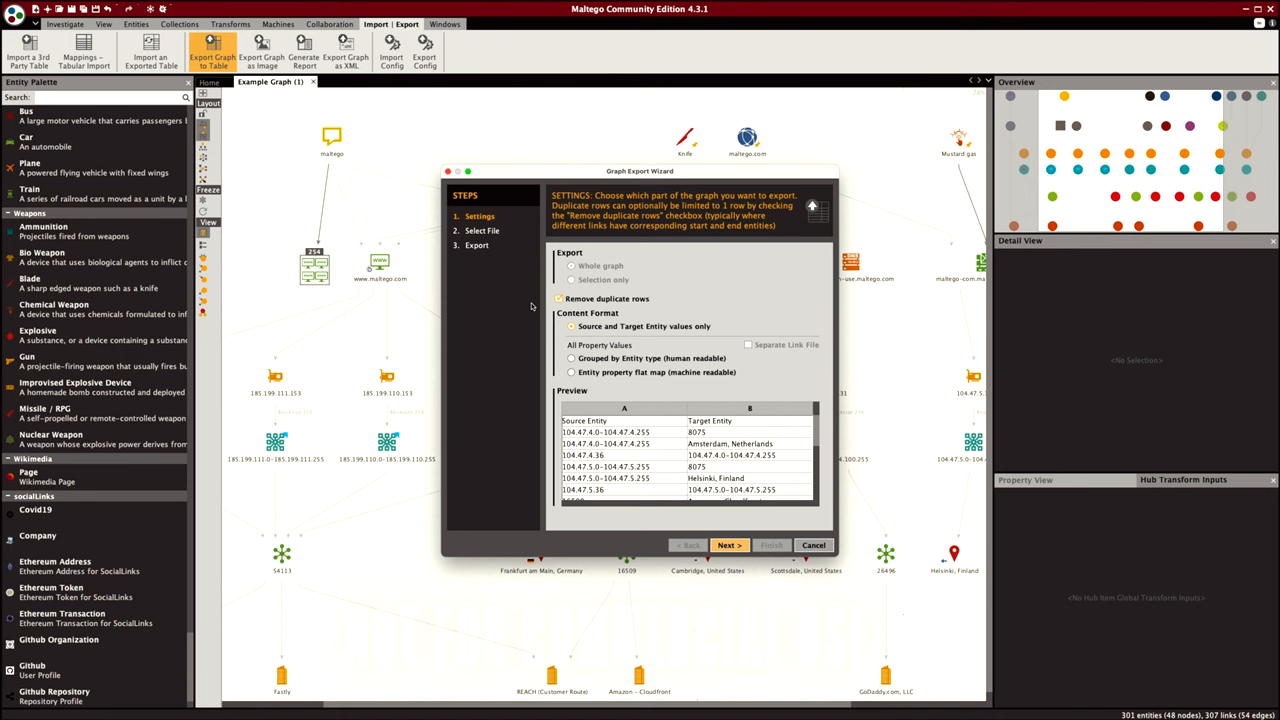
pyautogui.click(814, 545)
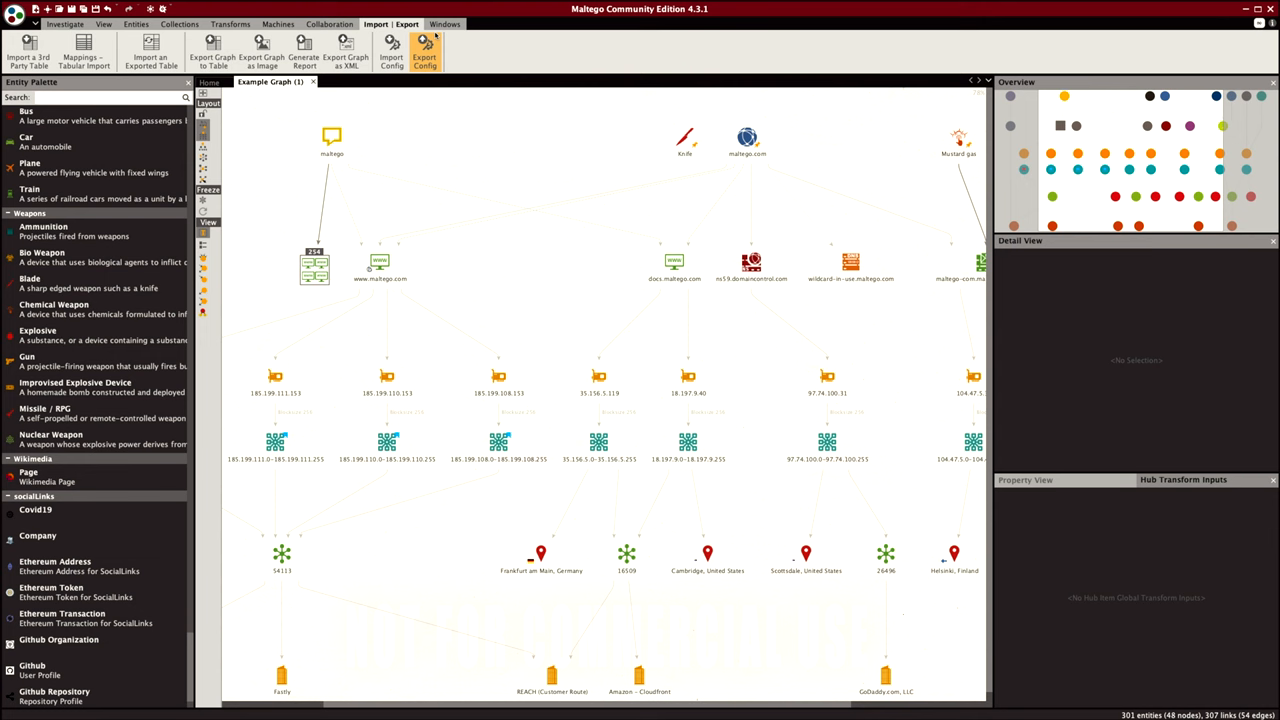